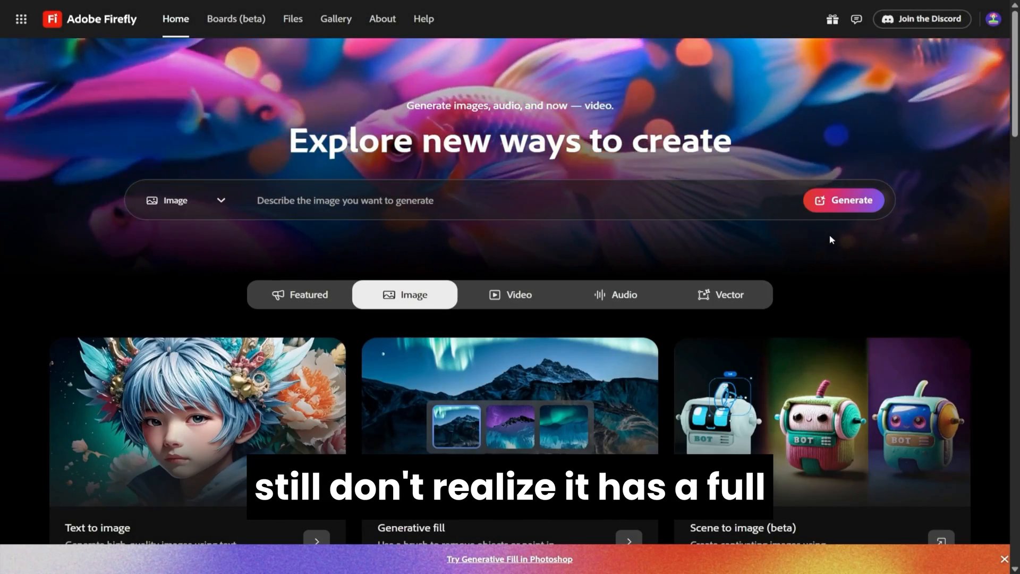
Open Generative fill from its home-page card and browse the sample image gallery.
scroll(down, 3)
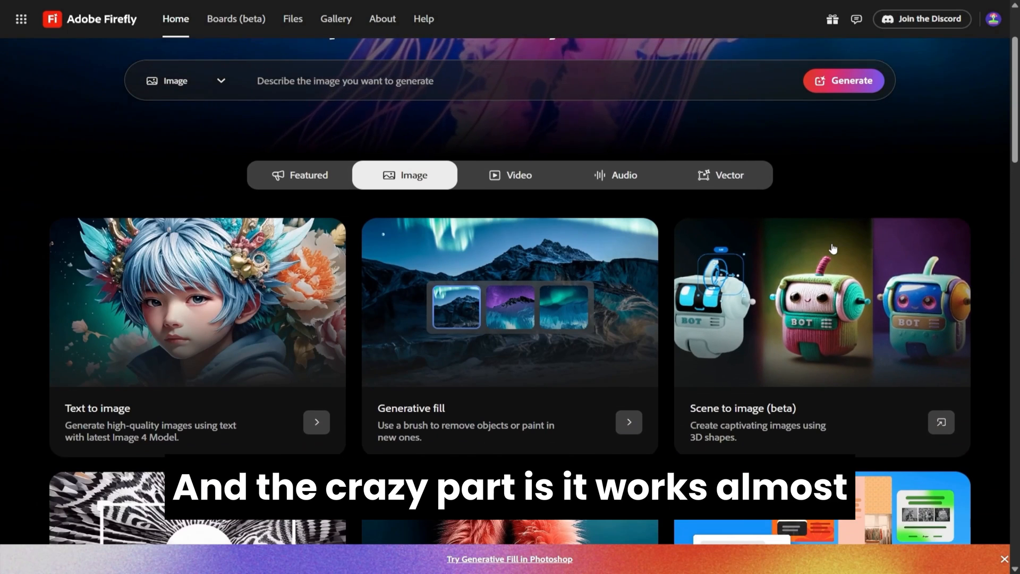
scroll(up, 3)
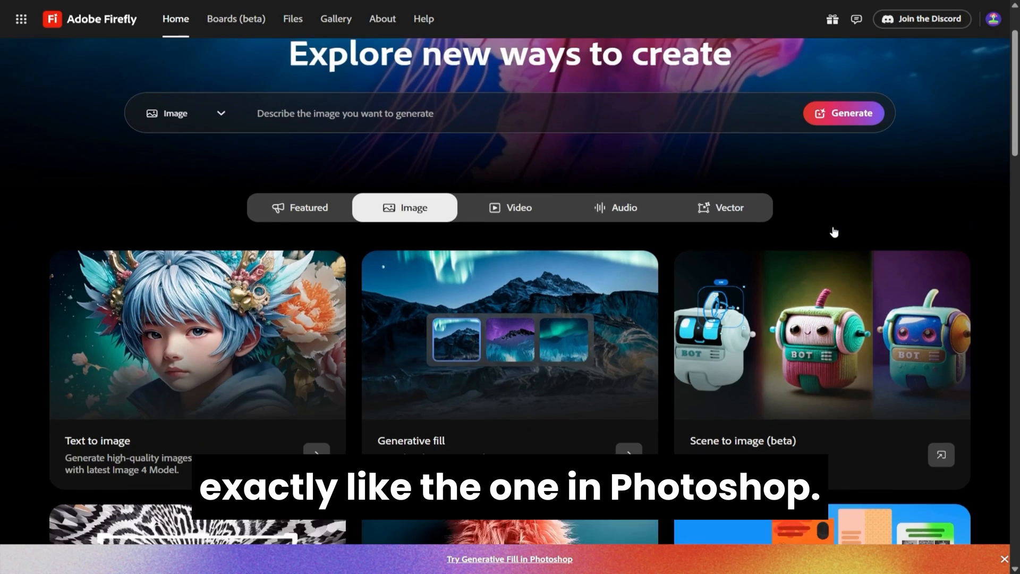
scroll(up, 3)
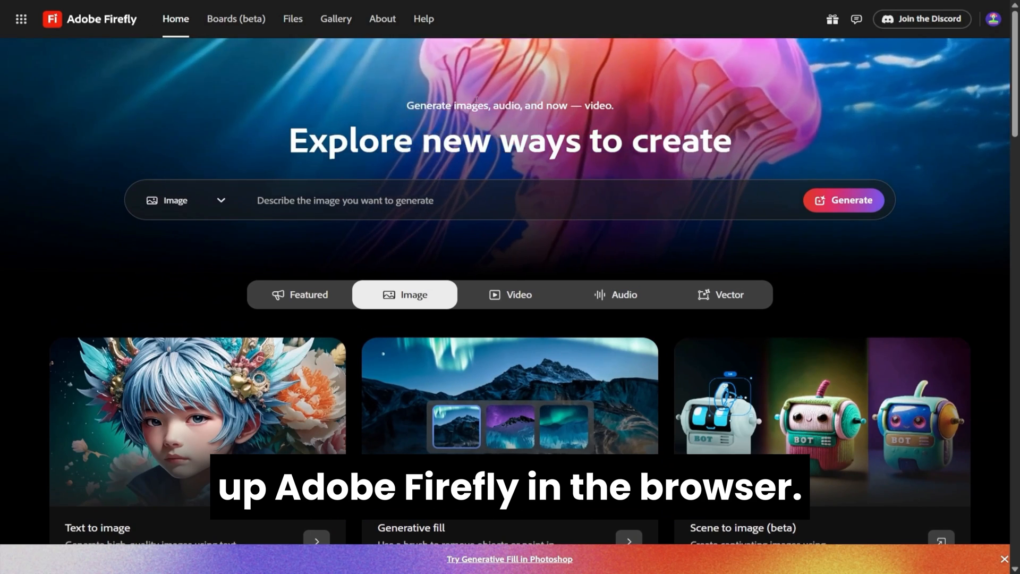
scroll(down, 3)
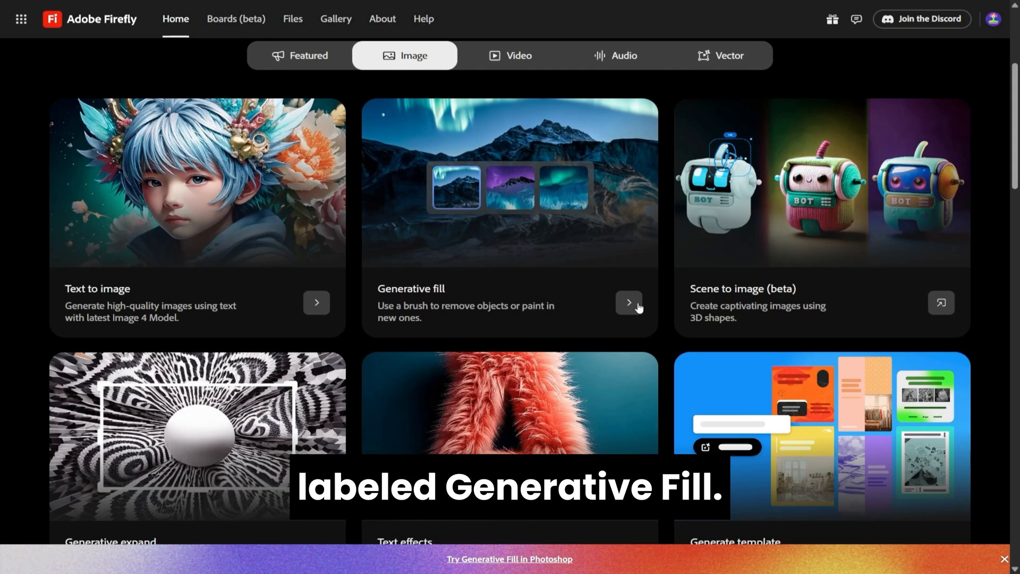
click(628, 301)
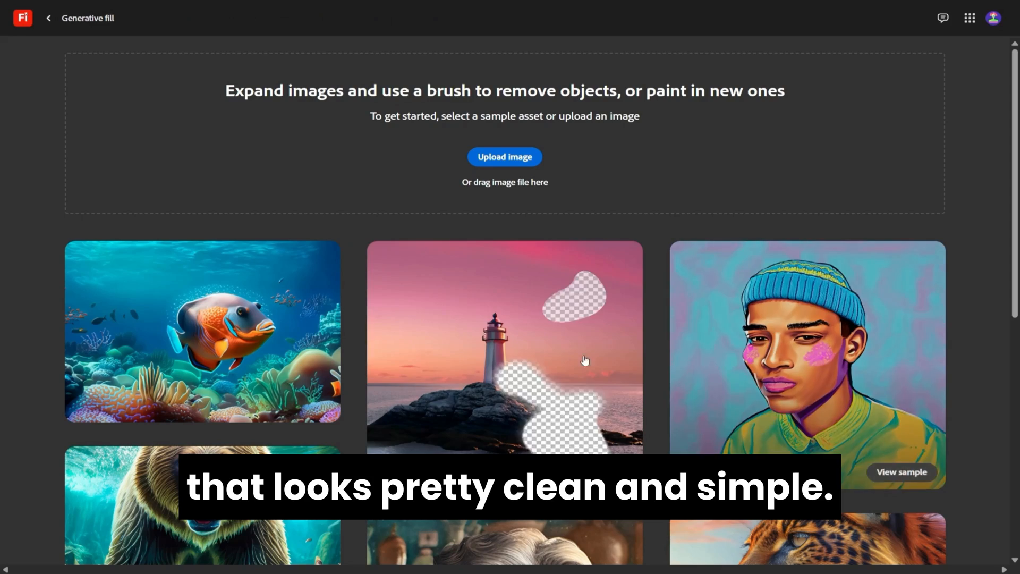
scroll(down, 3)
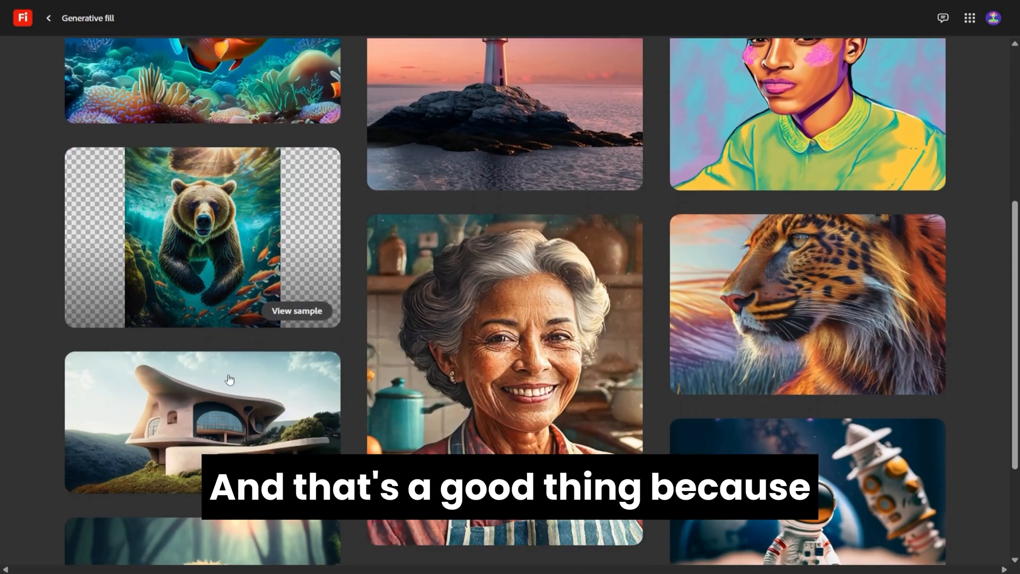
scroll(down, 3)
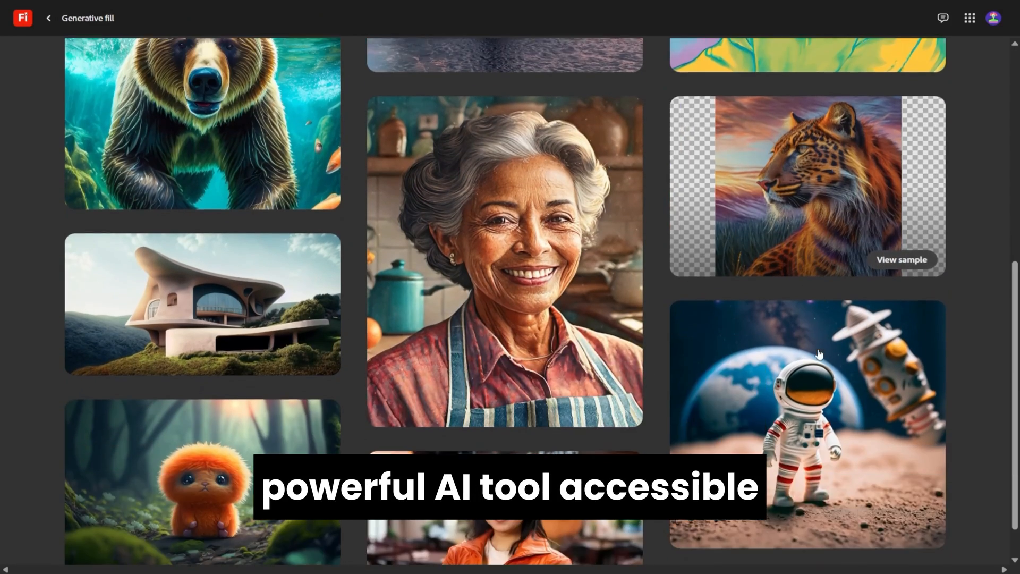
scroll(down, 3)
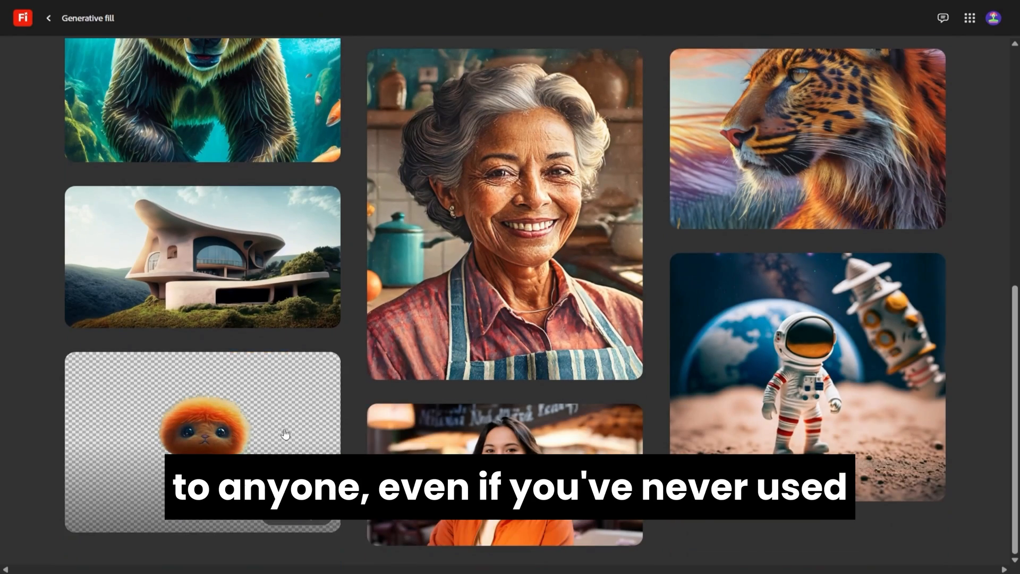
scroll(up, 3)
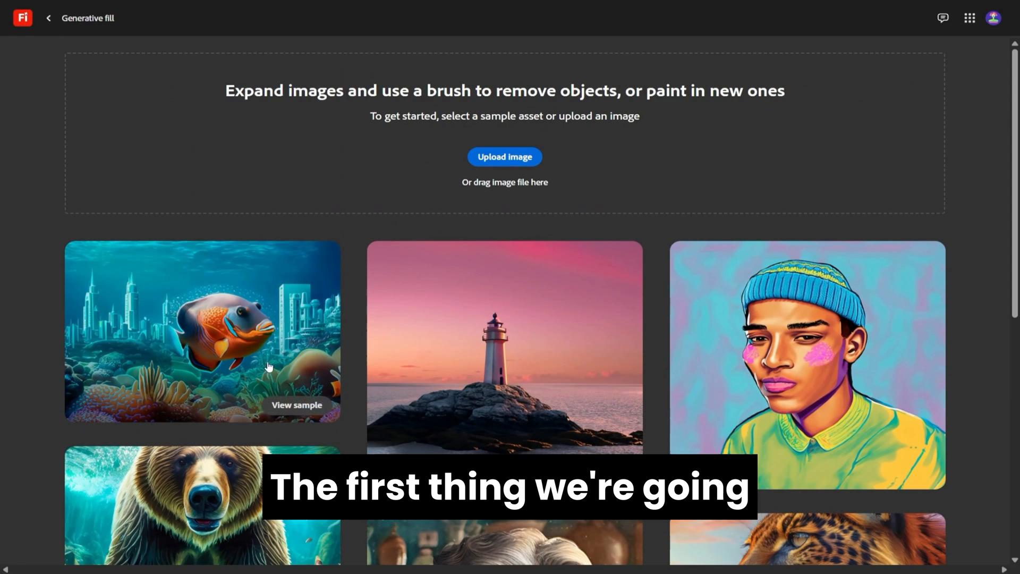
mouse_move(504, 157)
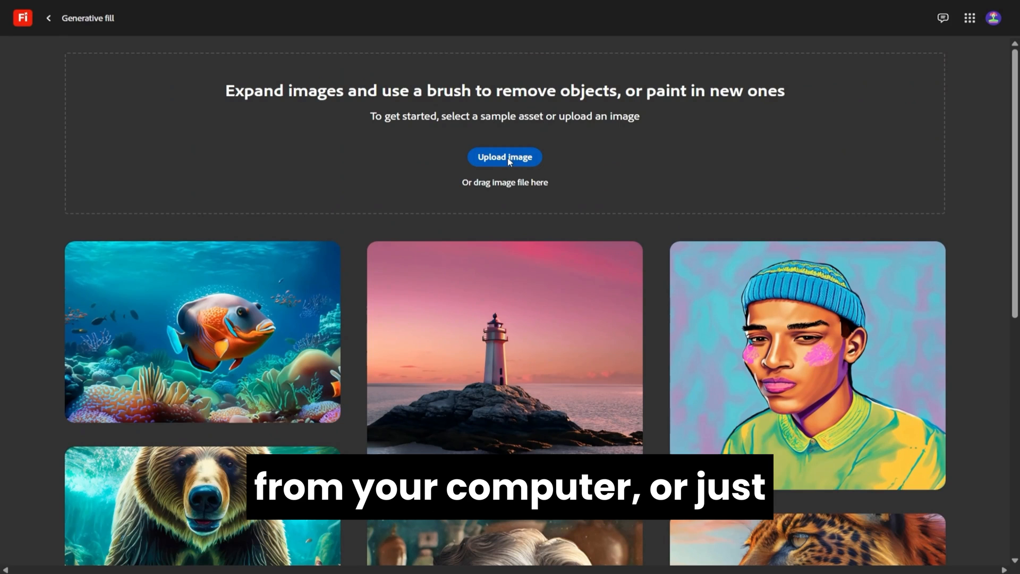
Upload the orange poppy photo and try the Pan tool on it.
click(504, 157)
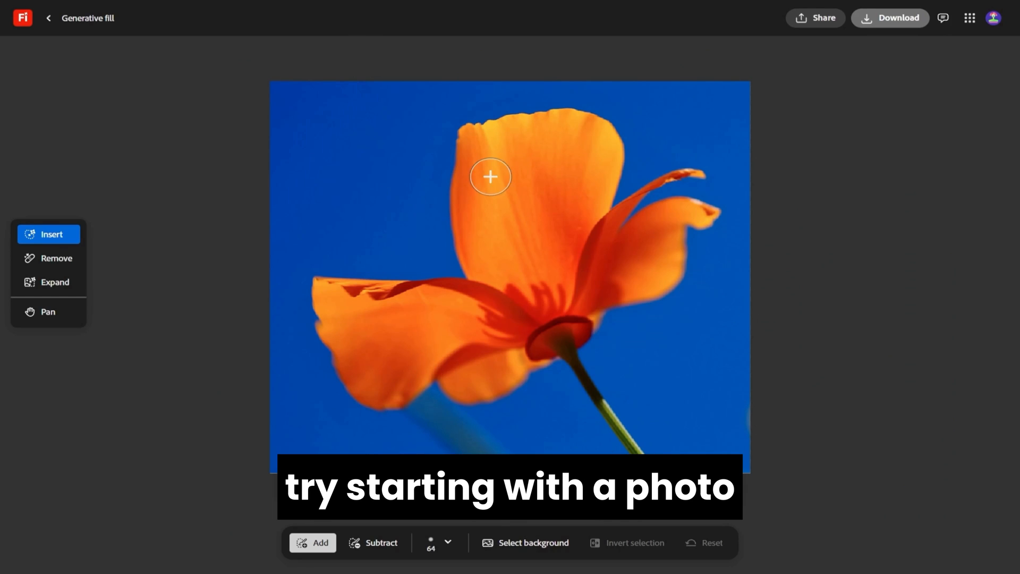
mouse_move(716, 306)
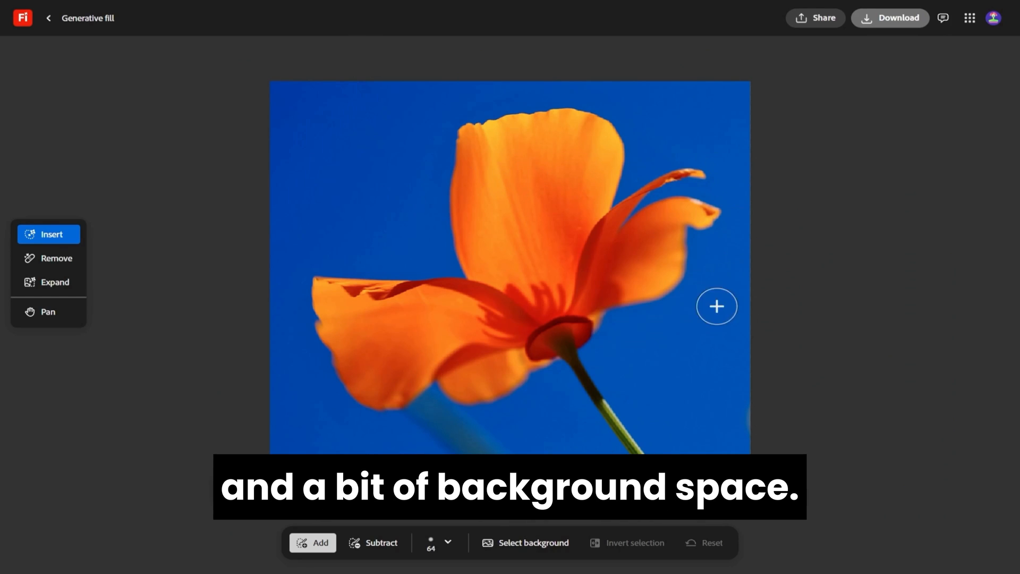
mouse_move(466, 162)
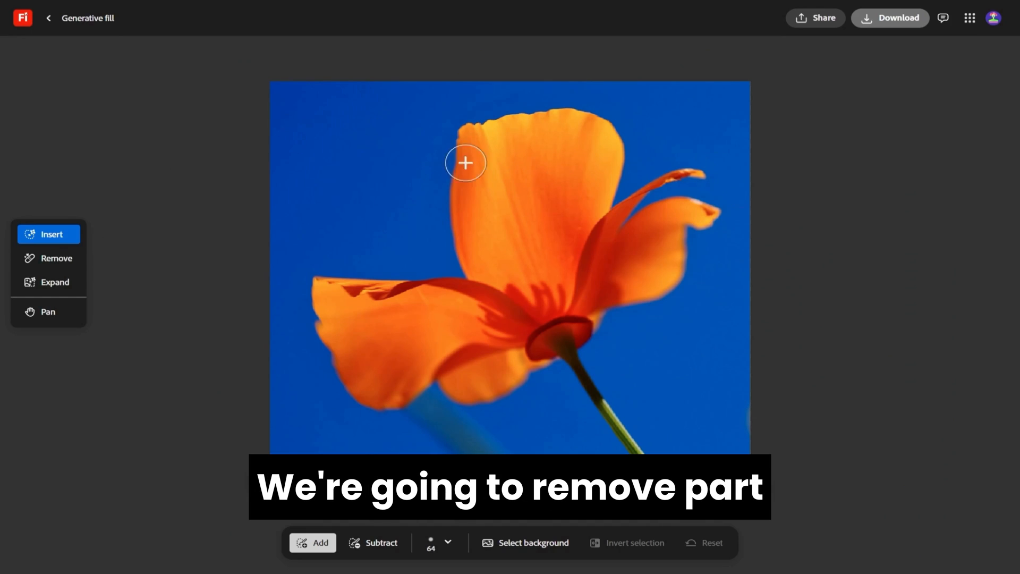
mouse_move(255, 180)
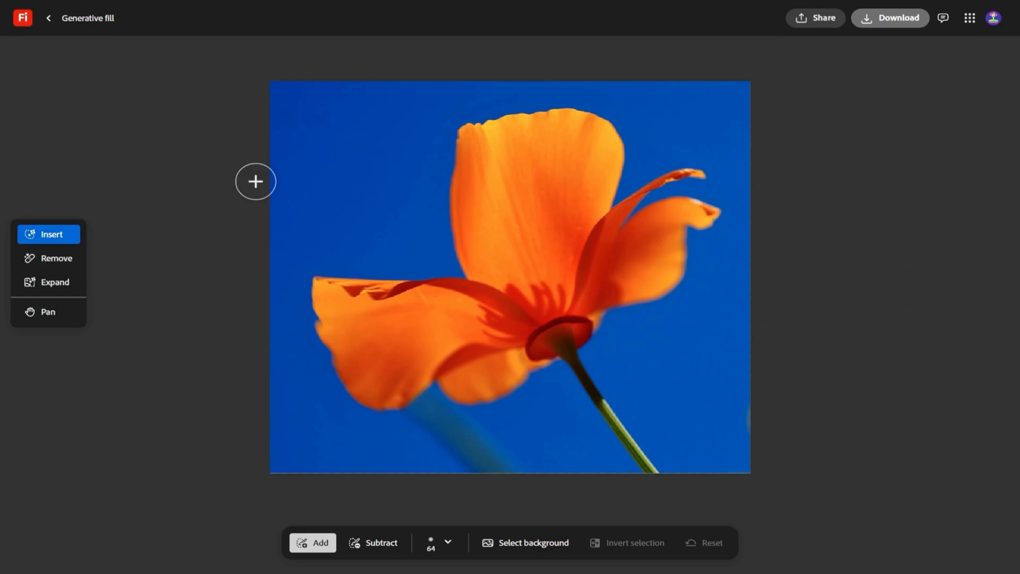
mouse_move(708, 211)
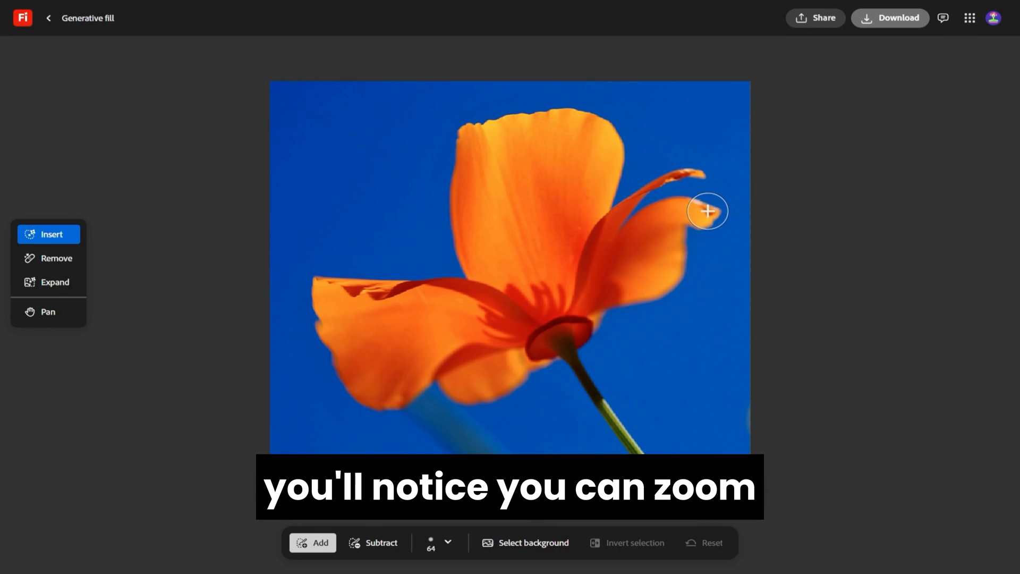
mouse_move(554, 328)
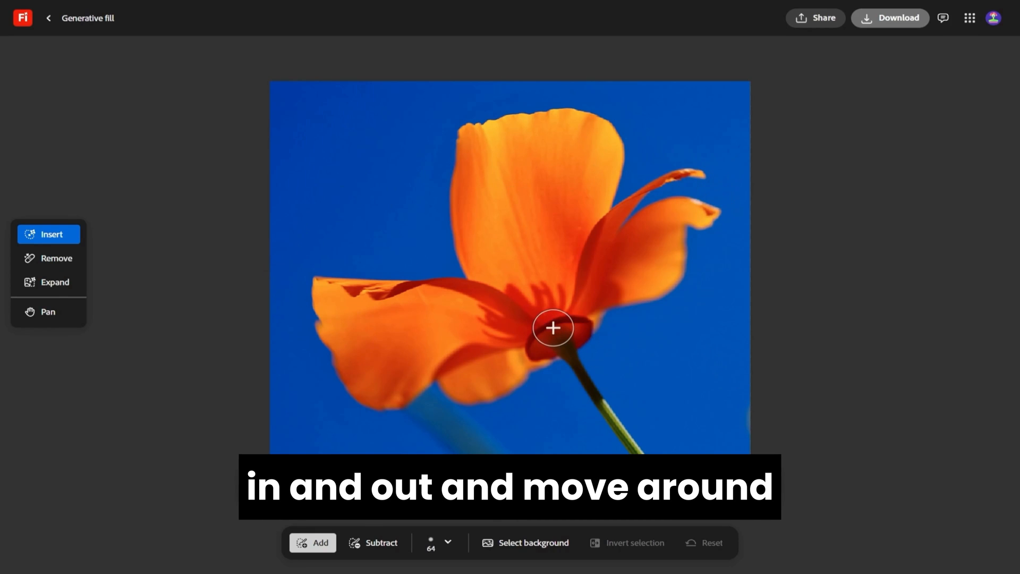
click(49, 312)
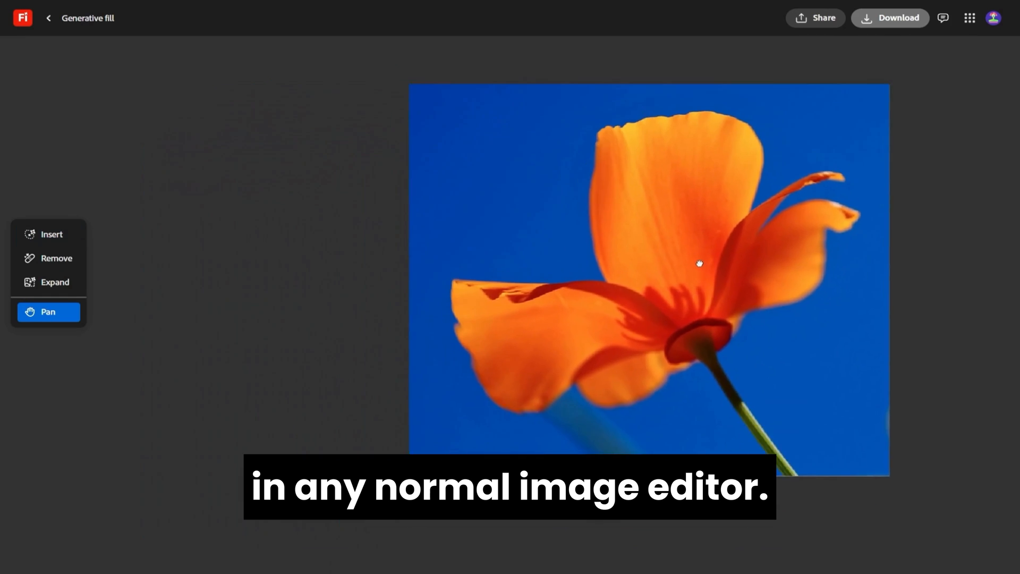
click(52, 234)
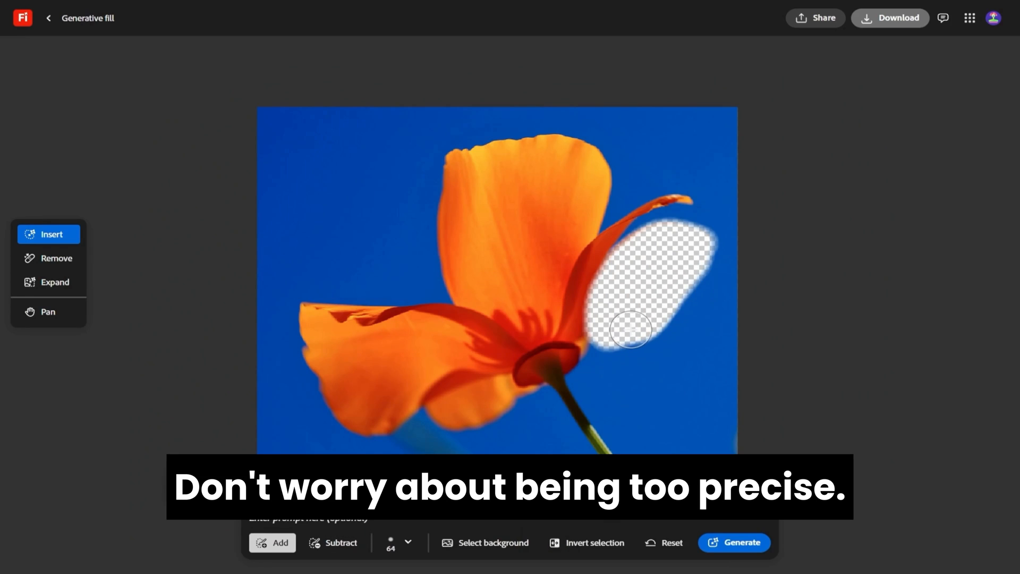
mouse_move(549, 341)
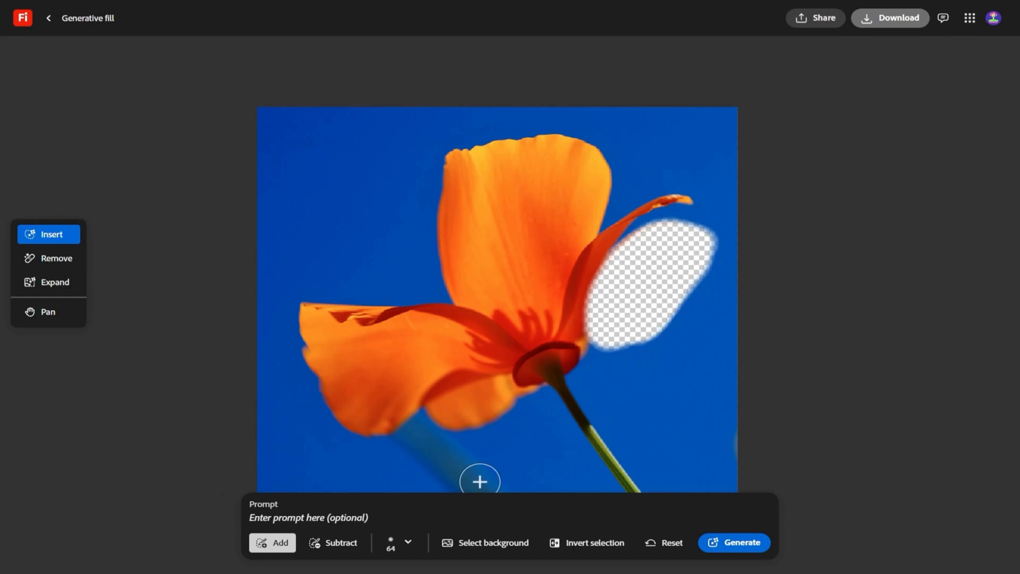
Generate blue sky over the painted petal lobe, preview the second variation and keep it.
click(733, 542)
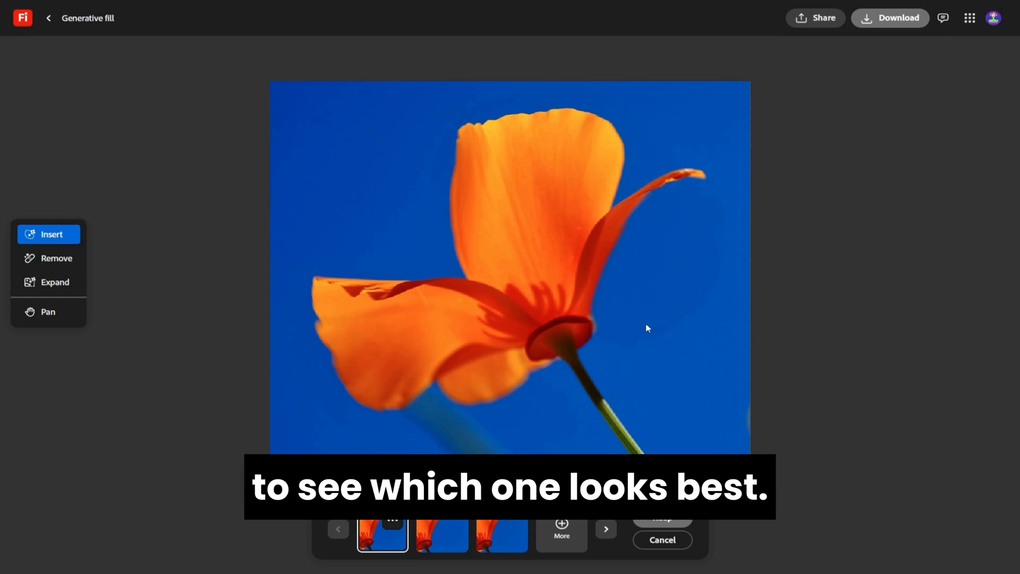
mouse_move(625, 388)
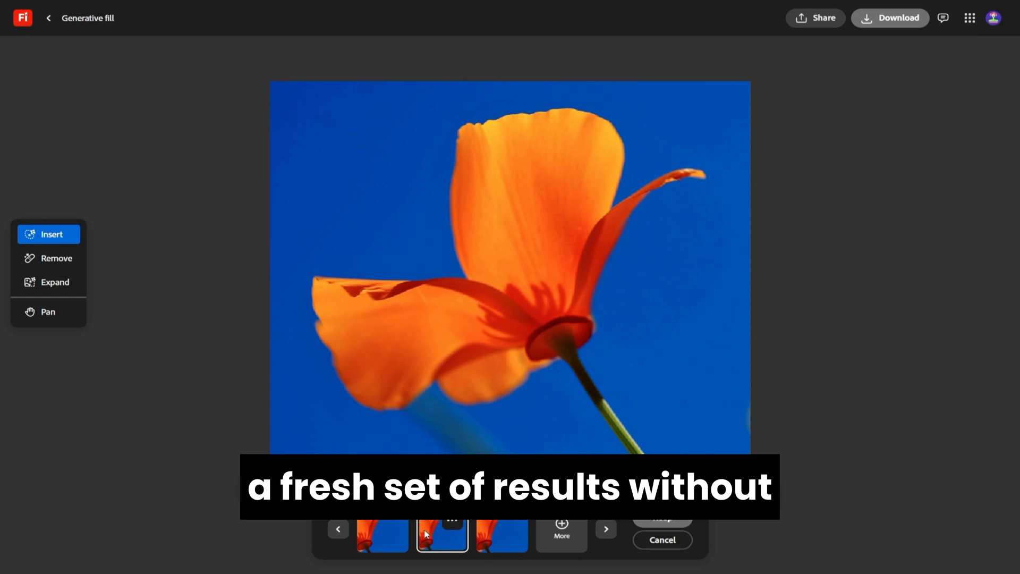
click(383, 527)
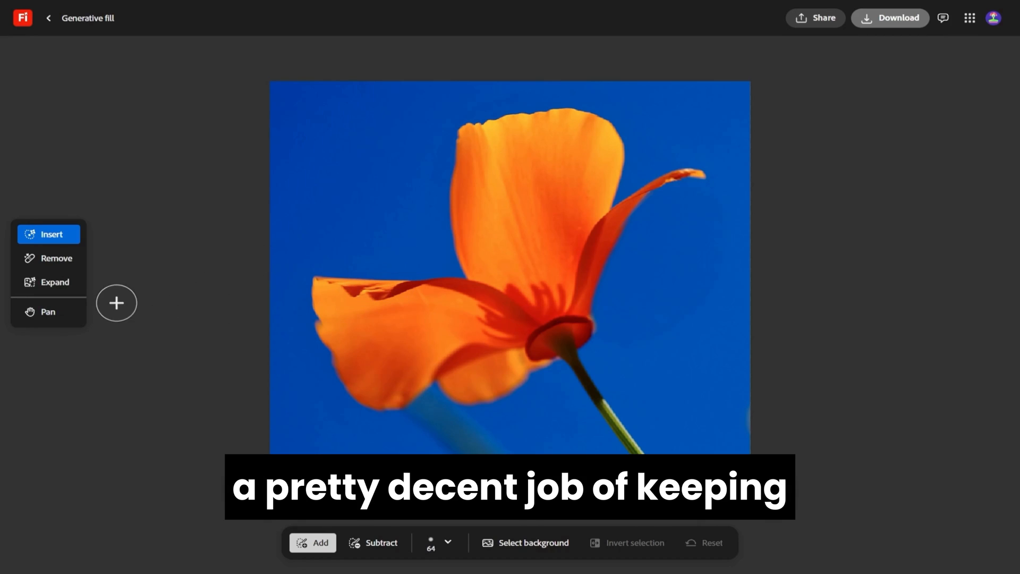
mouse_move(57, 258)
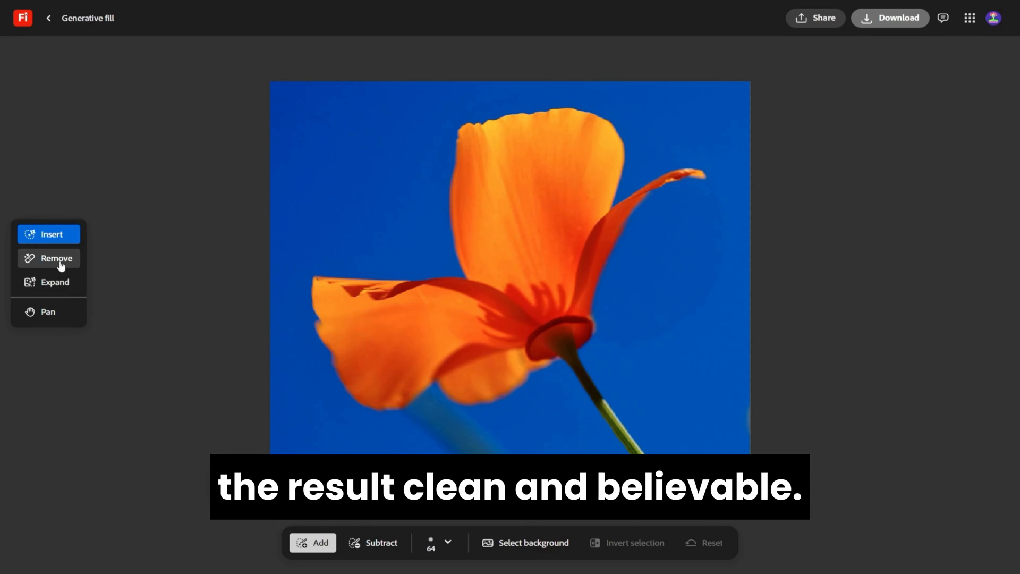
mouse_move(86, 256)
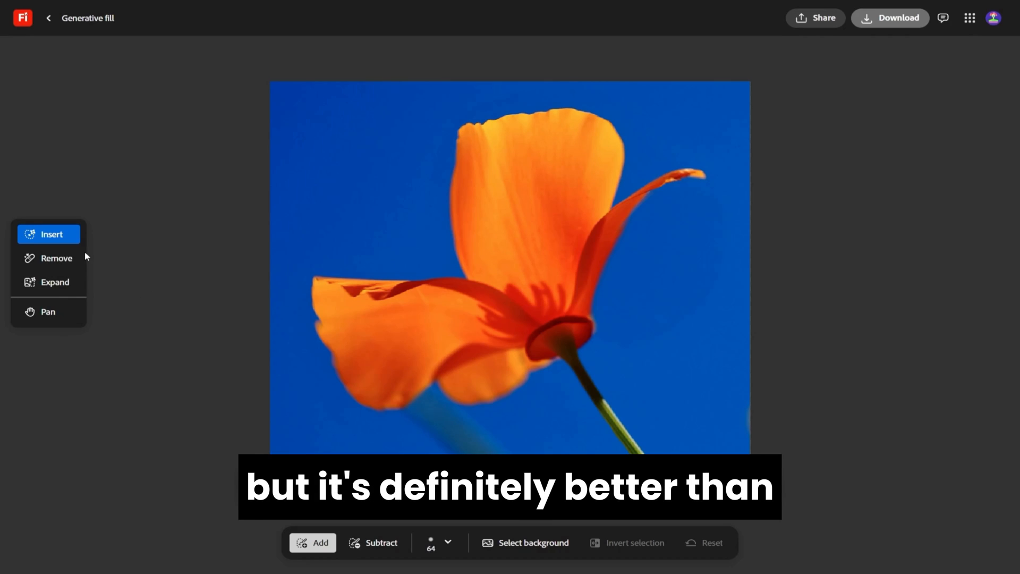
click(382, 542)
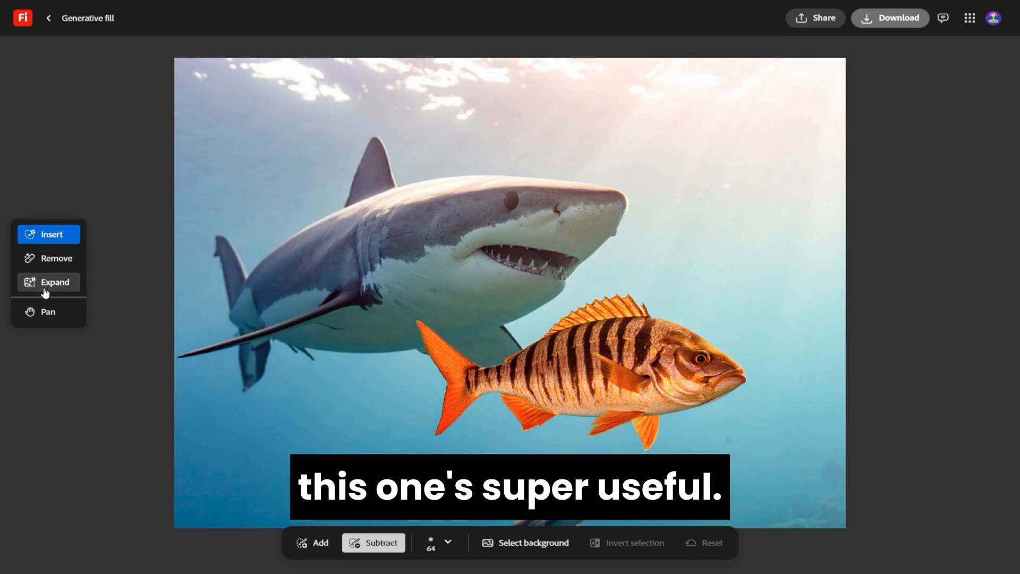
Expand the shark photo leftward and keep the generated ocean variation.
click(55, 282)
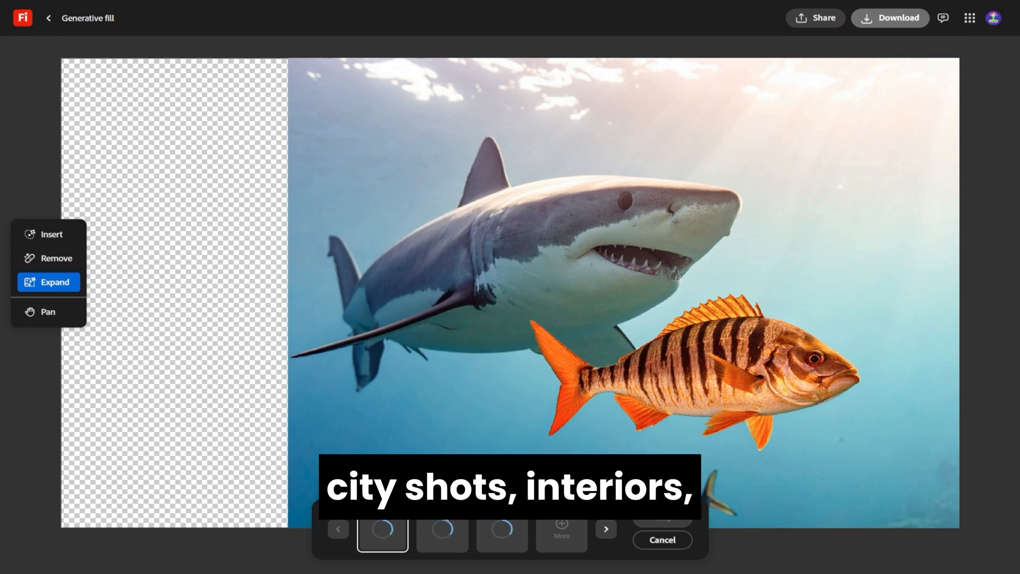
mouse_move(598, 421)
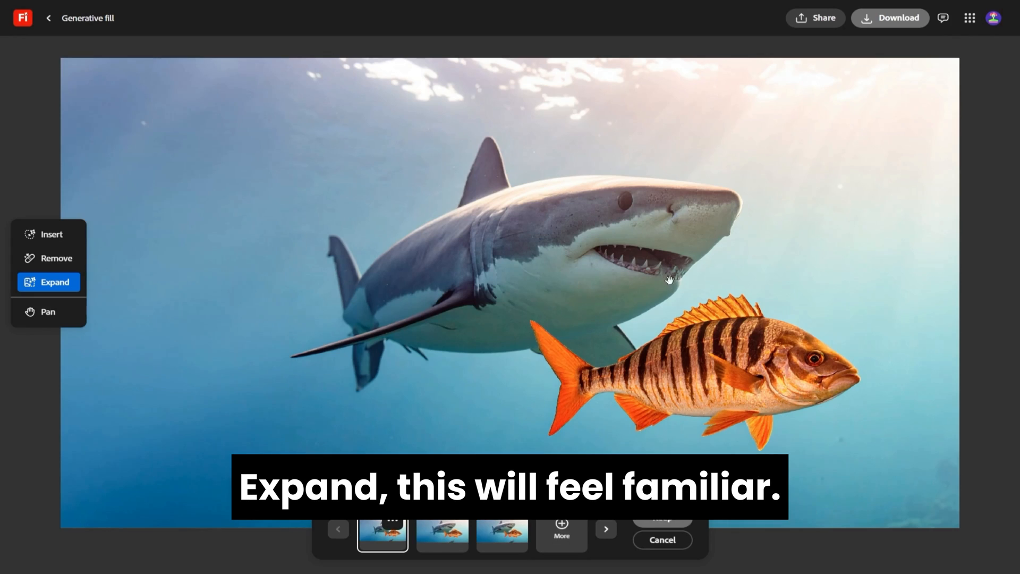
click(441, 528)
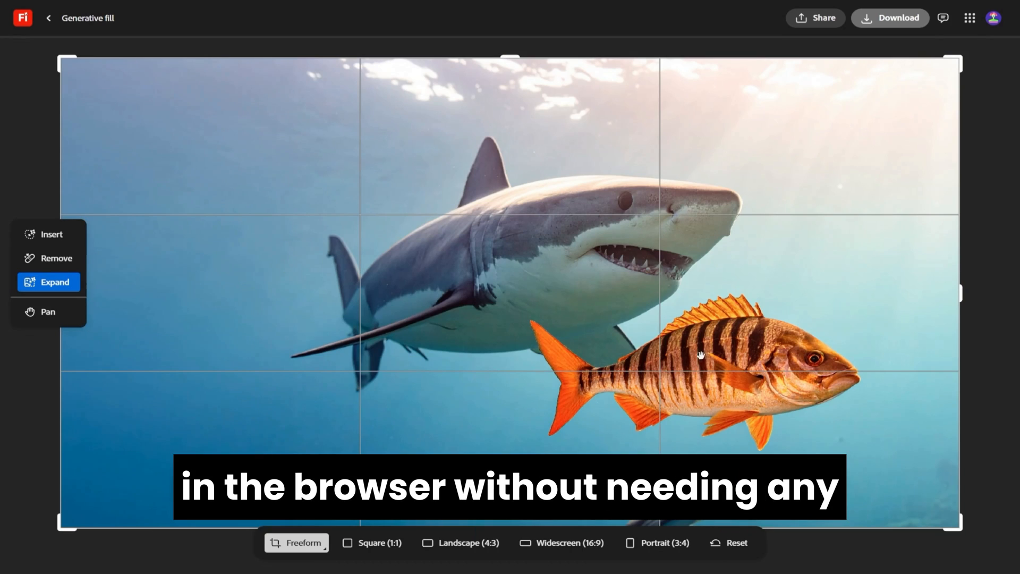
click(49, 234)
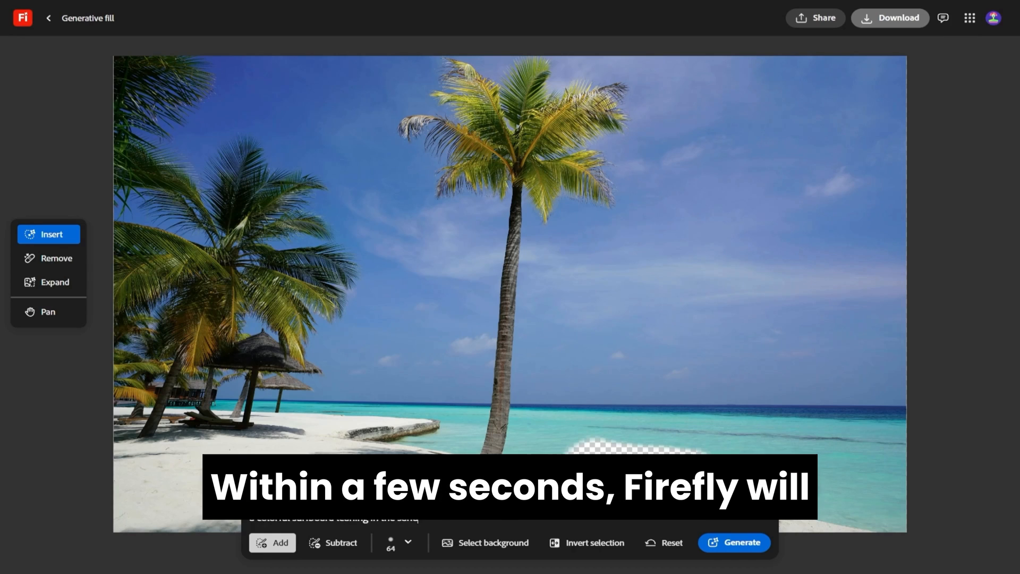
Generate a surfboard on the painted shoreline and preview another variation.
click(734, 542)
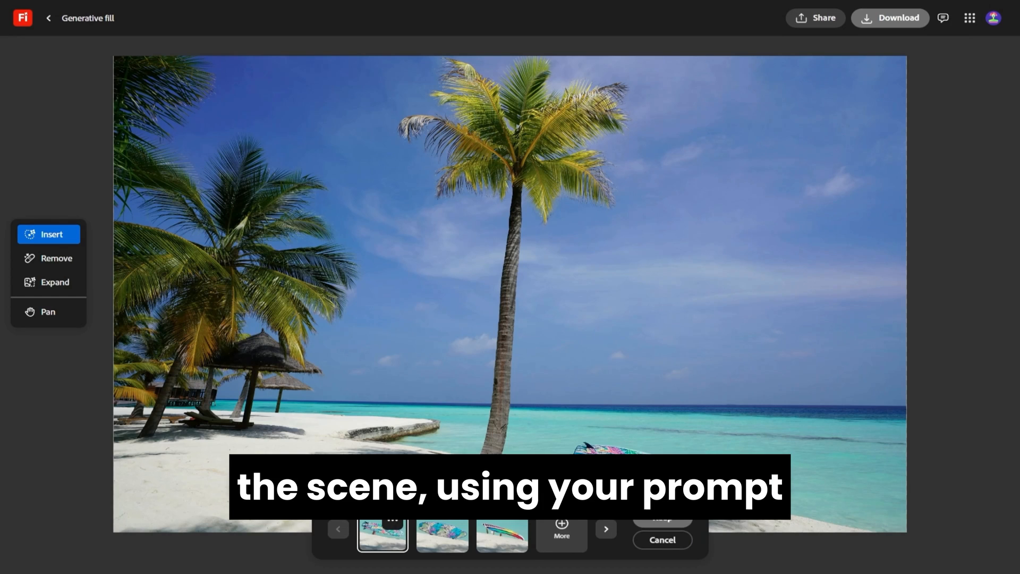
click(502, 534)
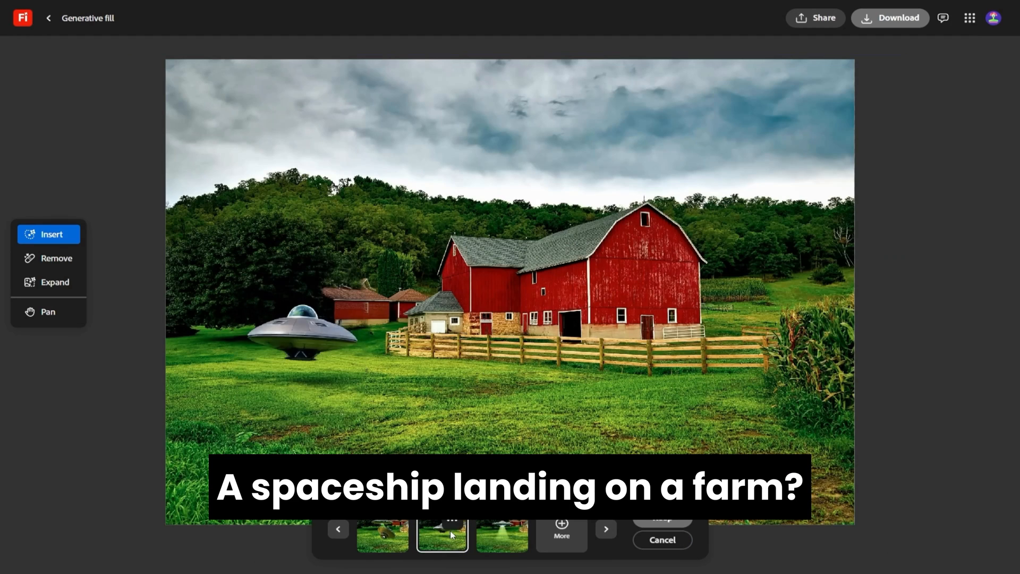
Choose the spaceship-with-light-beam variation, then generate flying birds and pick the stork variation.
click(501, 535)
text(a group of birds flying)
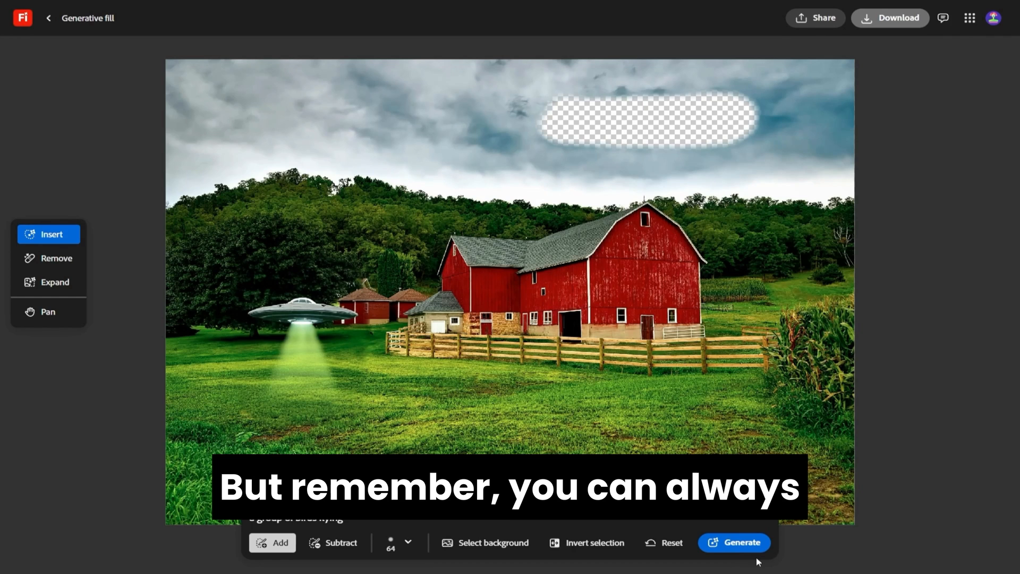
click(734, 542)
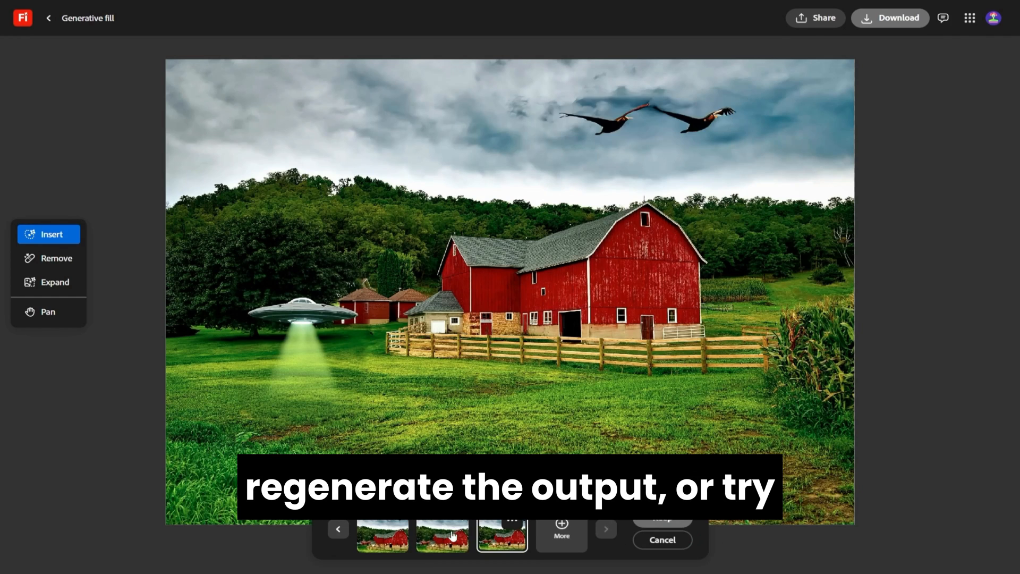
click(442, 531)
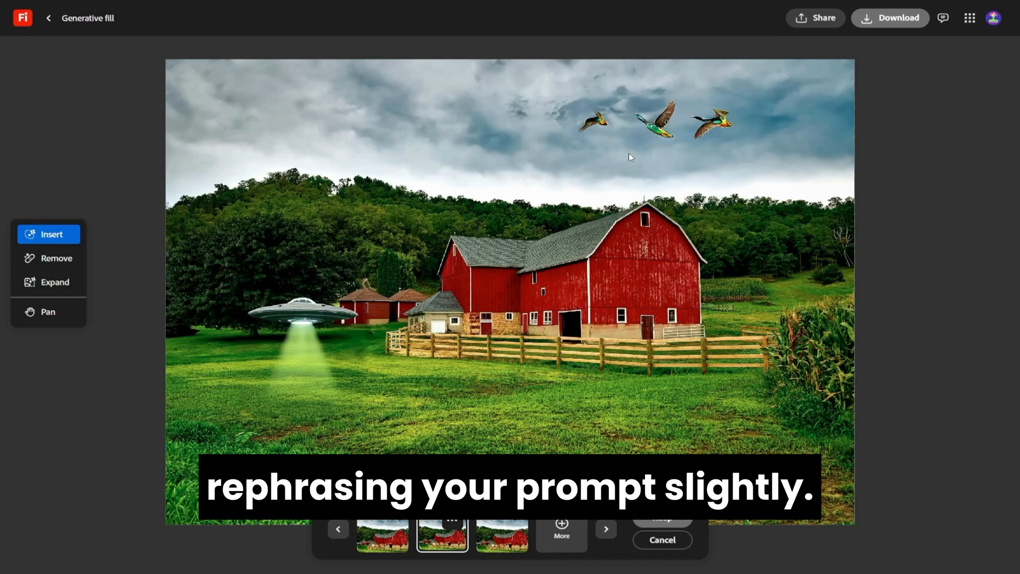
click(383, 533)
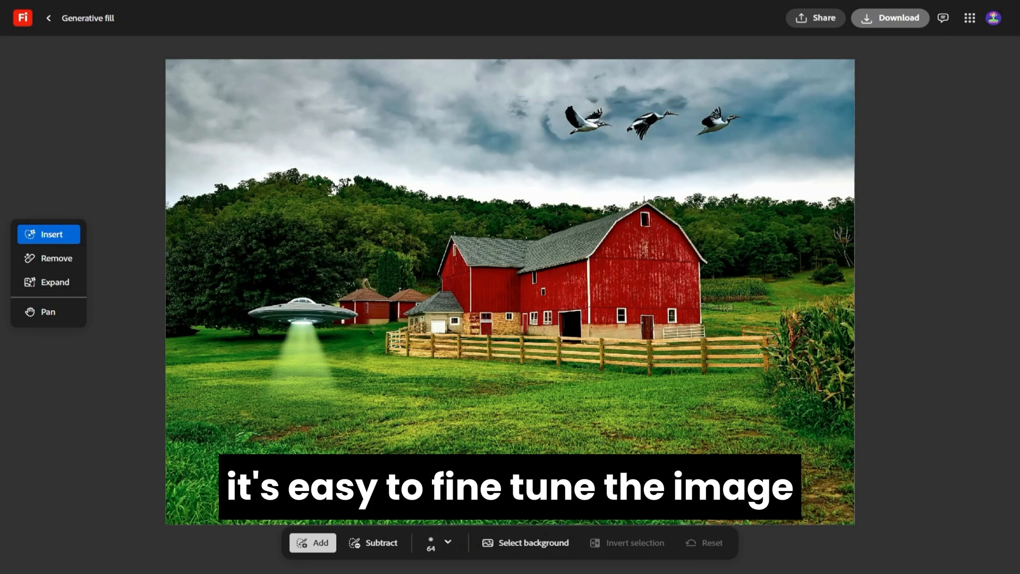
click(374, 542)
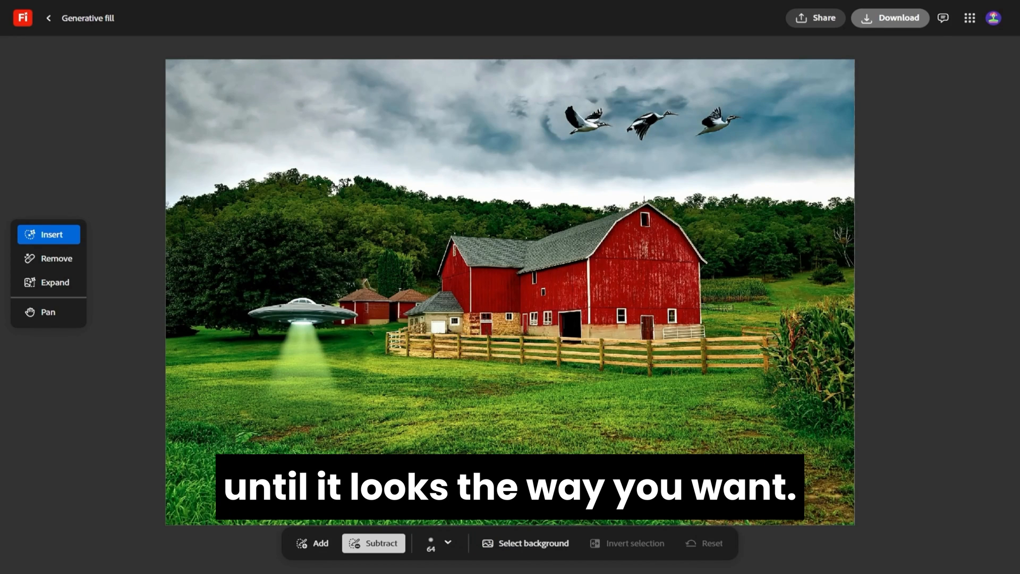
click(55, 281)
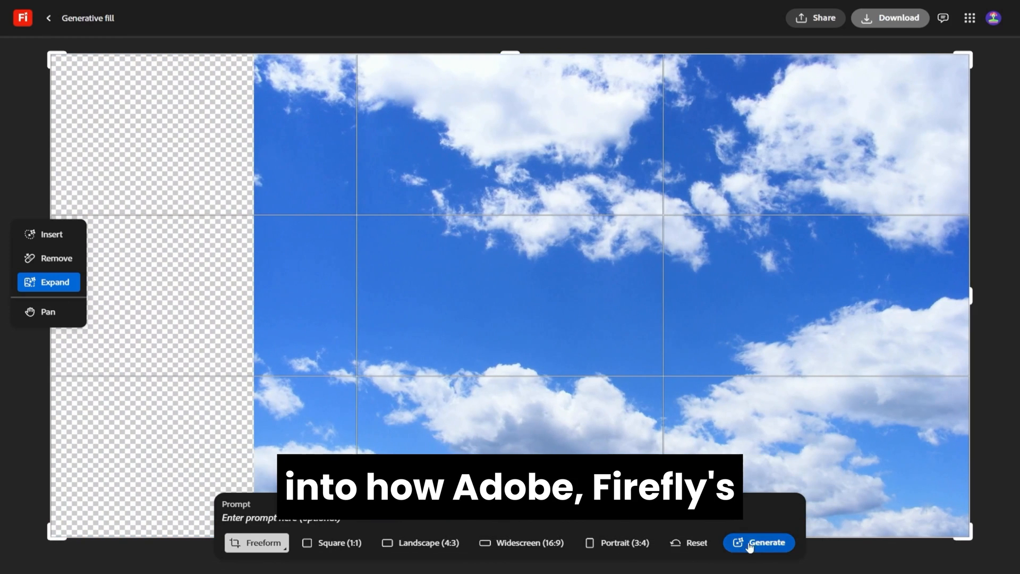
Generate matching clouds for the sky photo's widened left side.
click(759, 542)
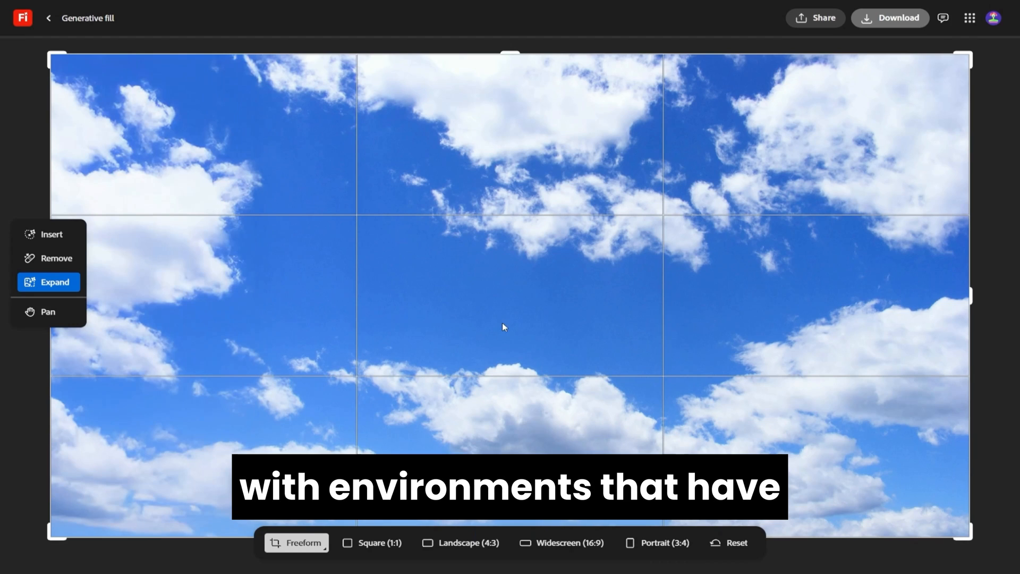
click(52, 234)
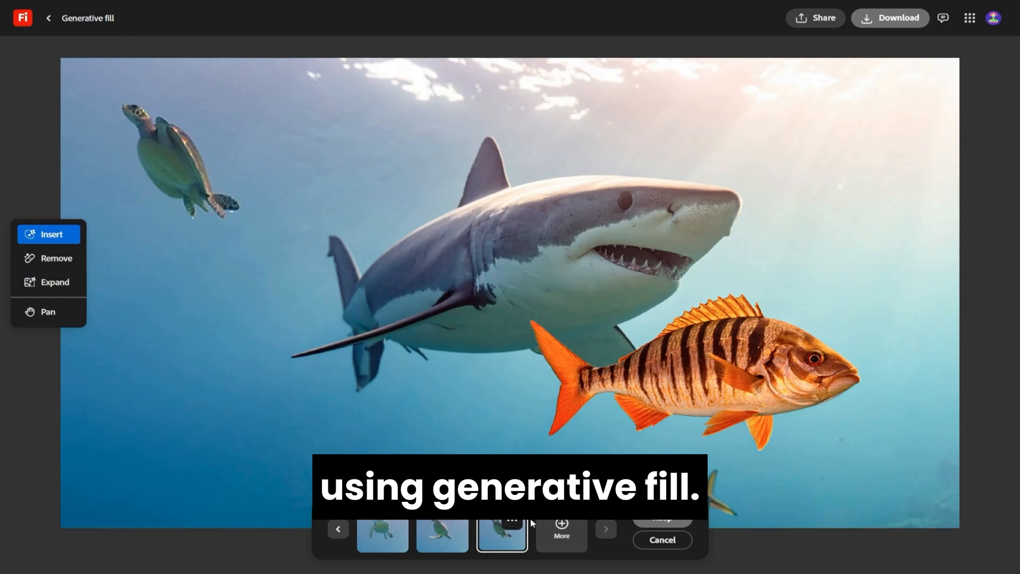
Pick a sea turtle variation and keep the expanded sunset beach result.
click(54, 282)
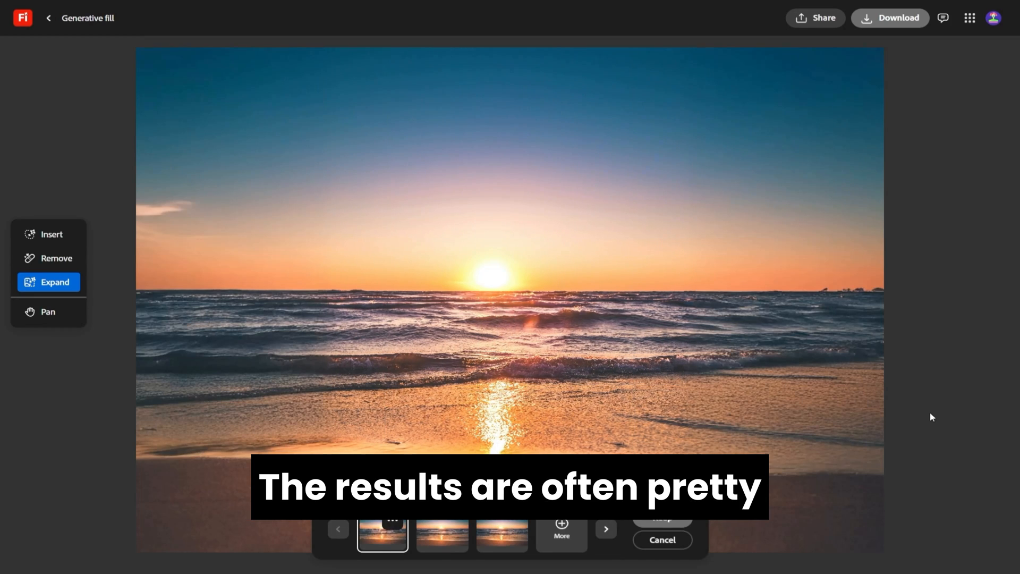
click(441, 529)
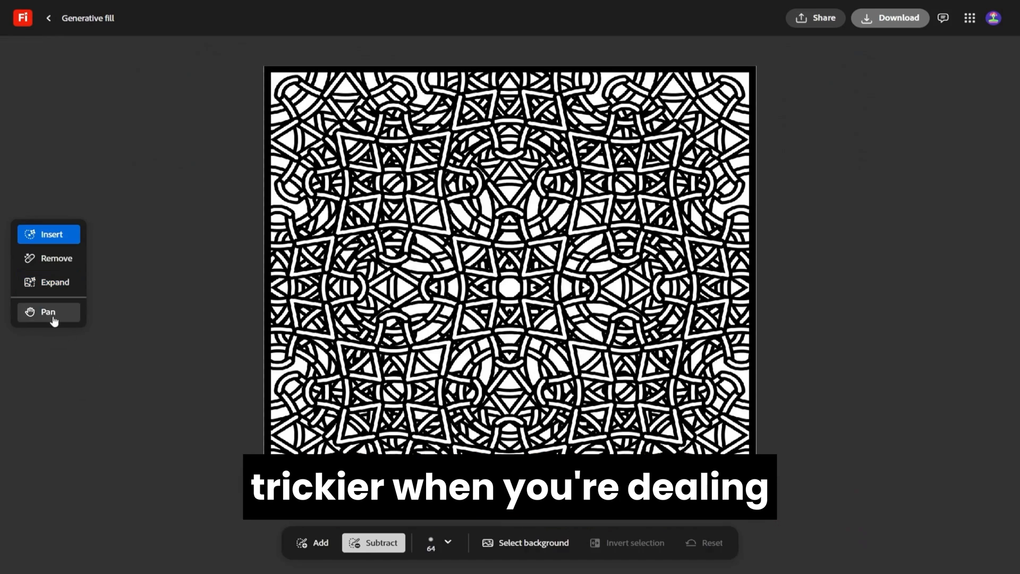
mouse_move(55, 282)
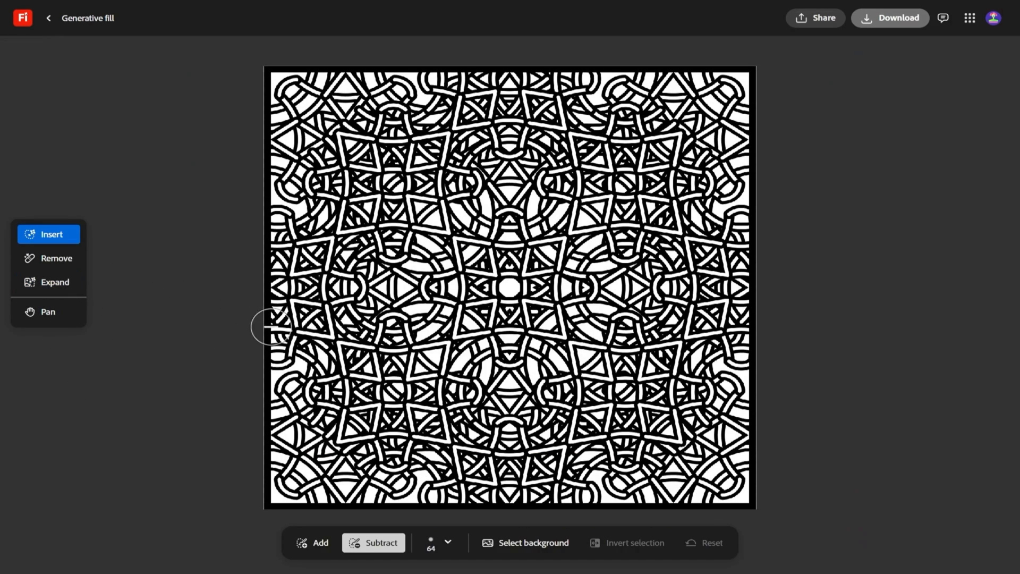
Expand the knotwork pattern to Landscape (4:3), browse the variations and keep one.
click(55, 282)
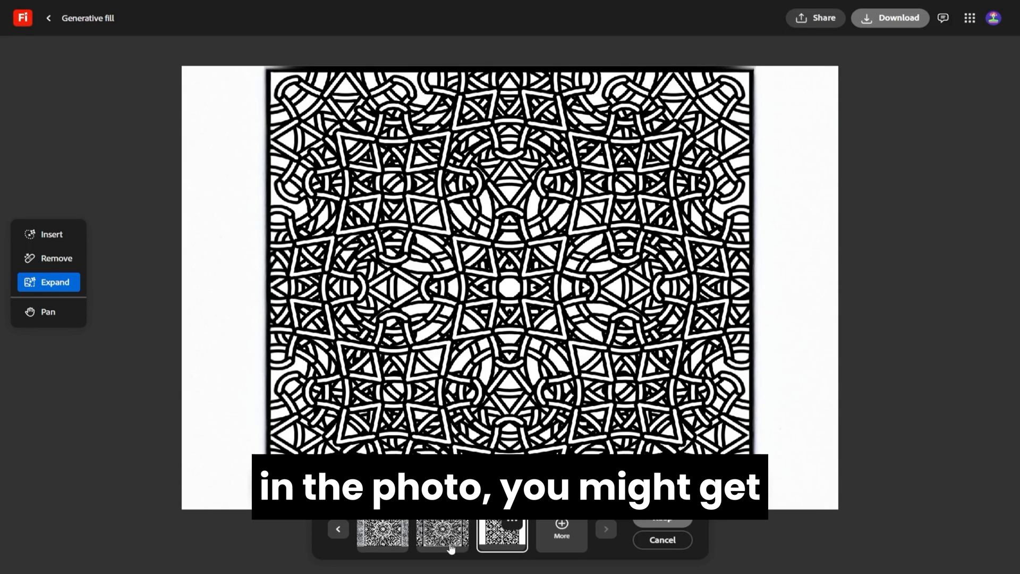
click(382, 532)
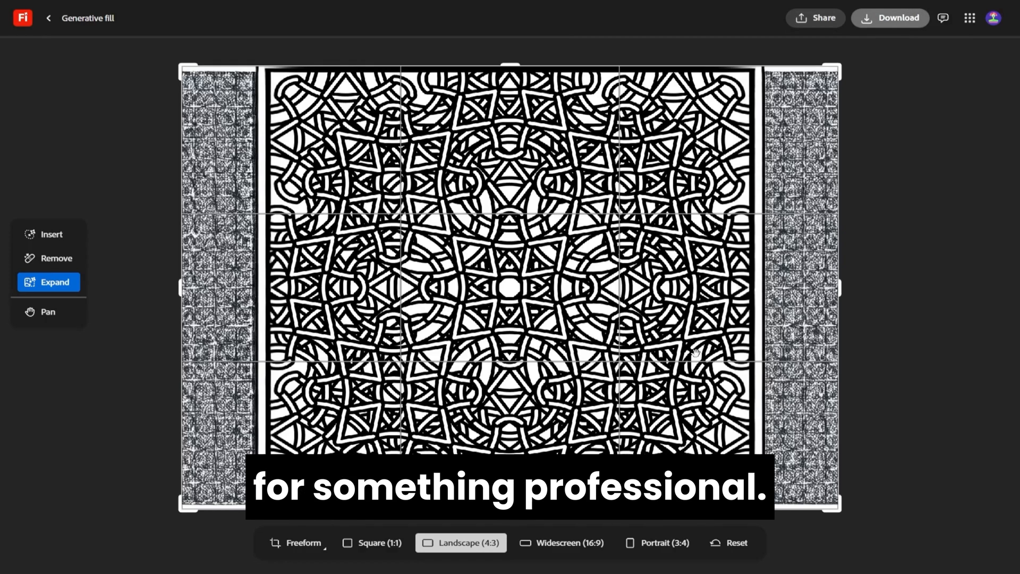
click(51, 234)
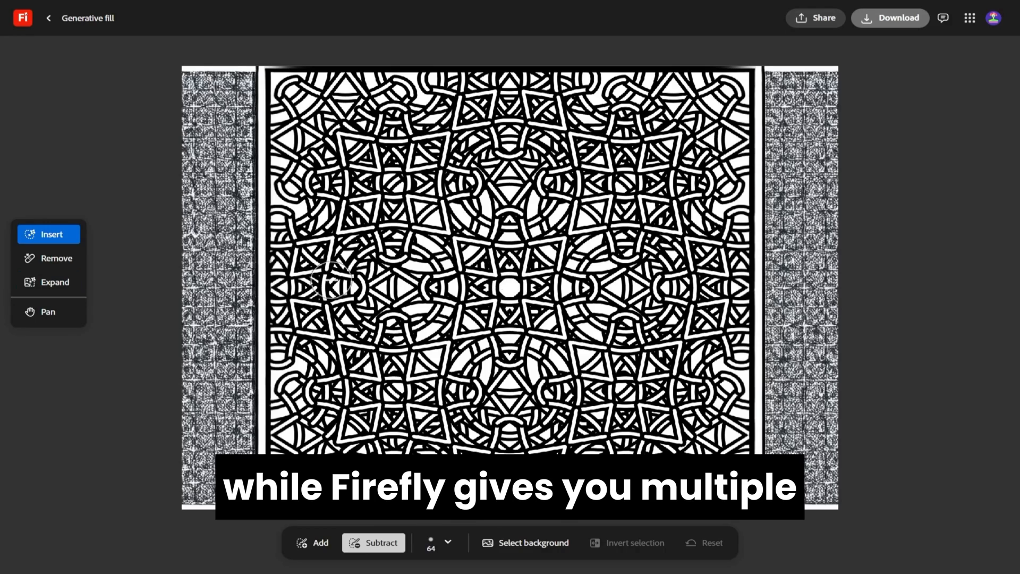
Remove the painted pattern centre and keep the dark round boss variation.
click(312, 542)
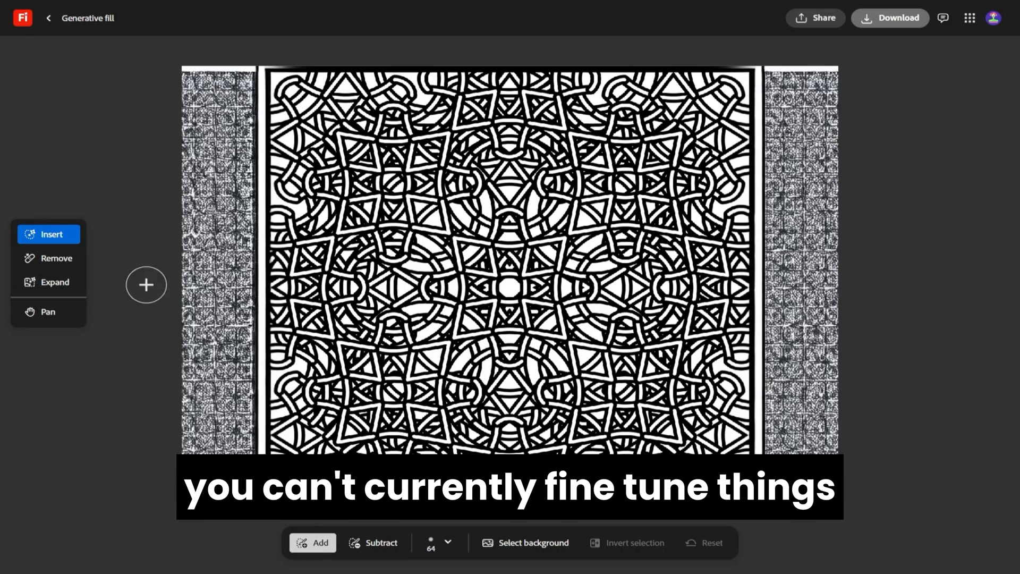
click(48, 258)
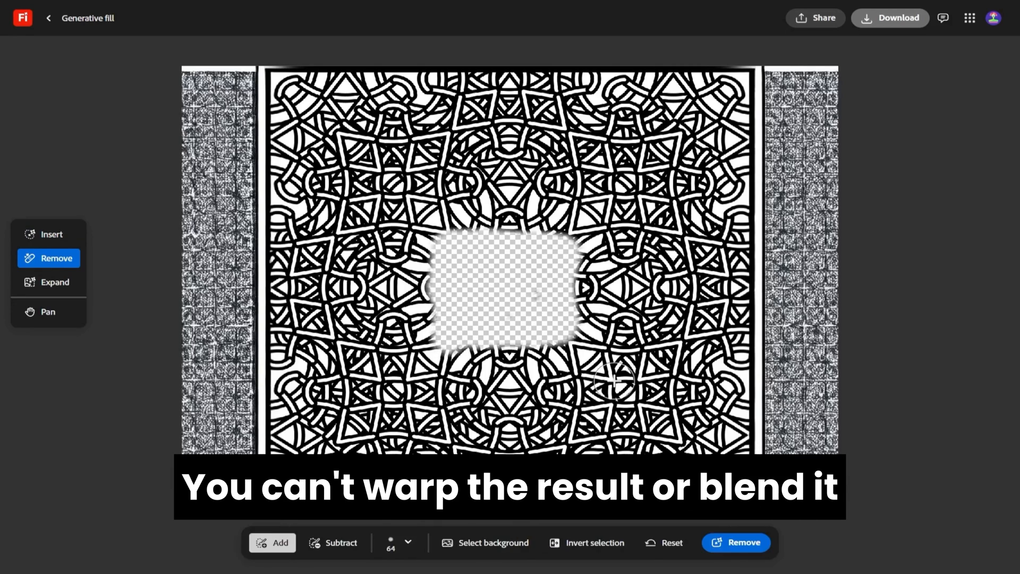
click(735, 542)
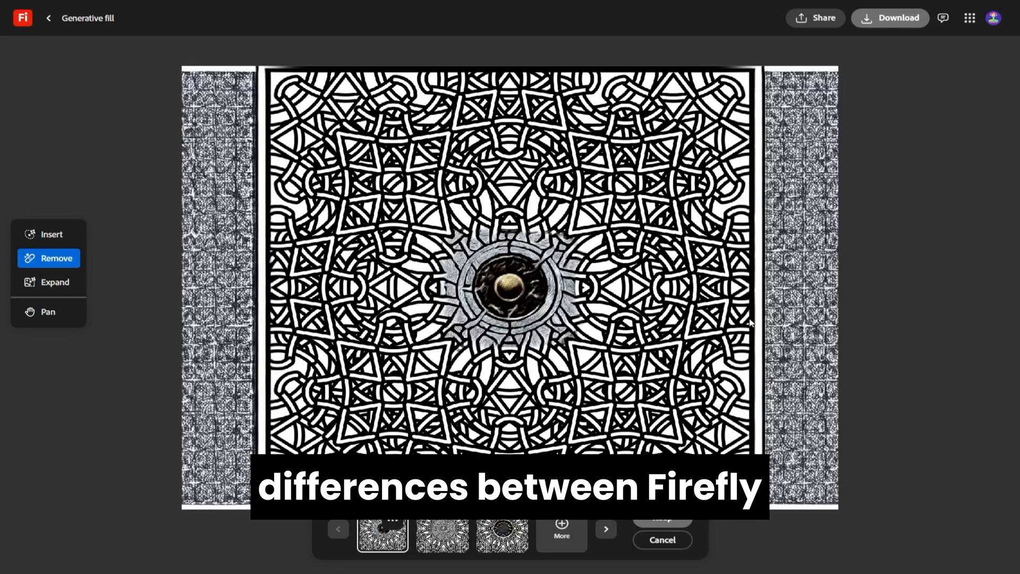
click(501, 534)
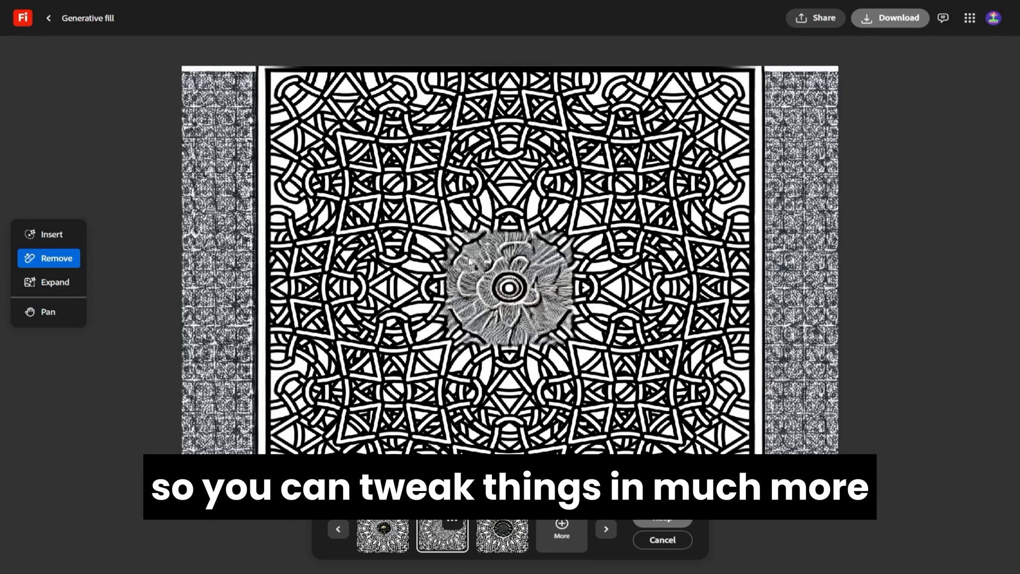
click(382, 533)
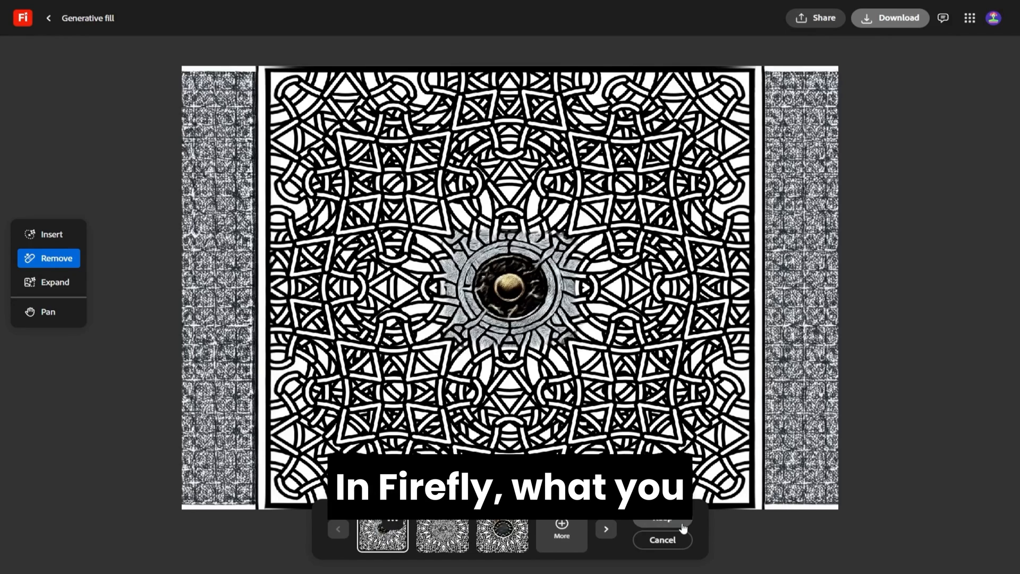
click(661, 540)
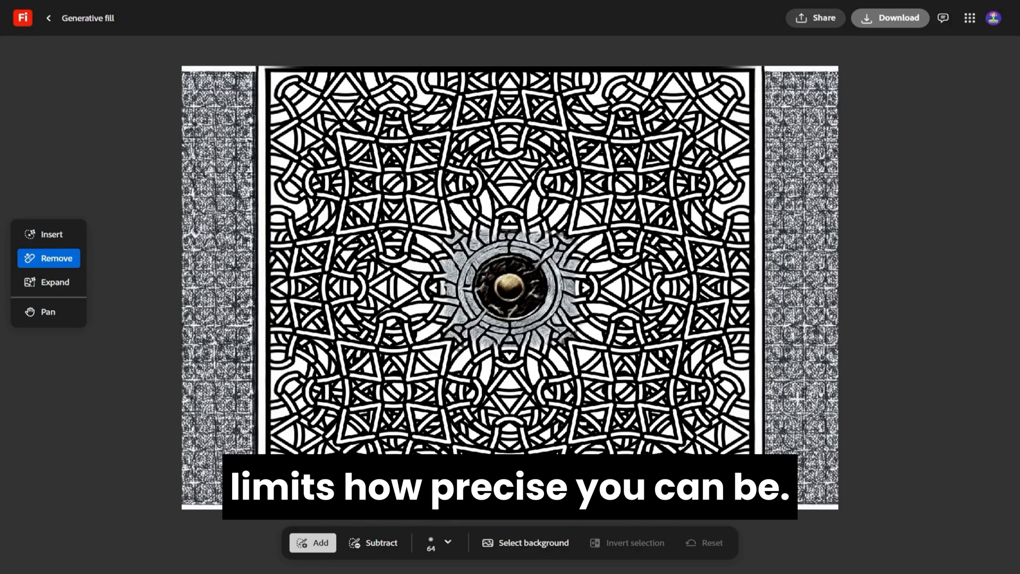
Expand the knotwork pattern to Widescreen (16:9) and generate pattern filling both sides.
click(55, 282)
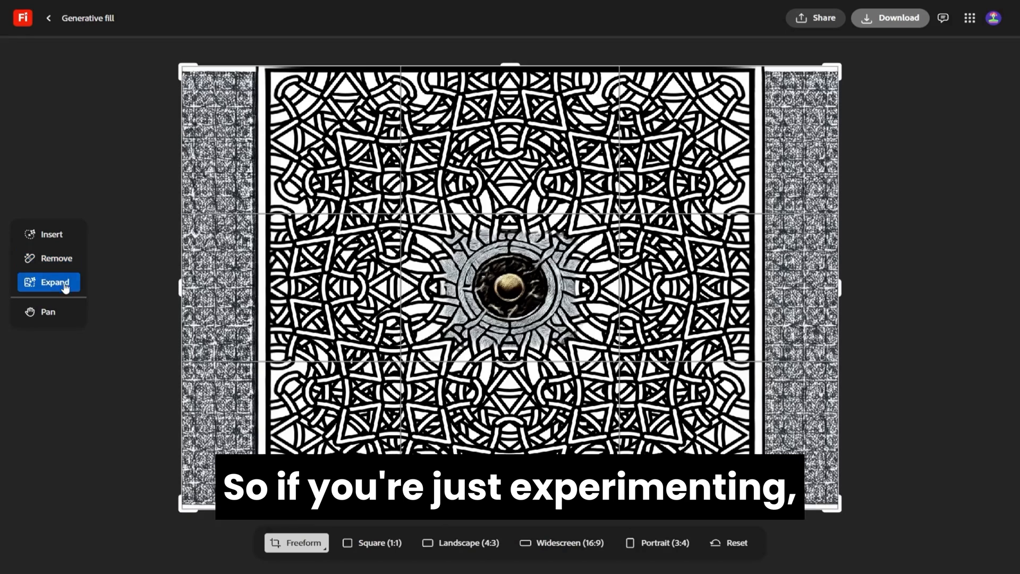
click(560, 543)
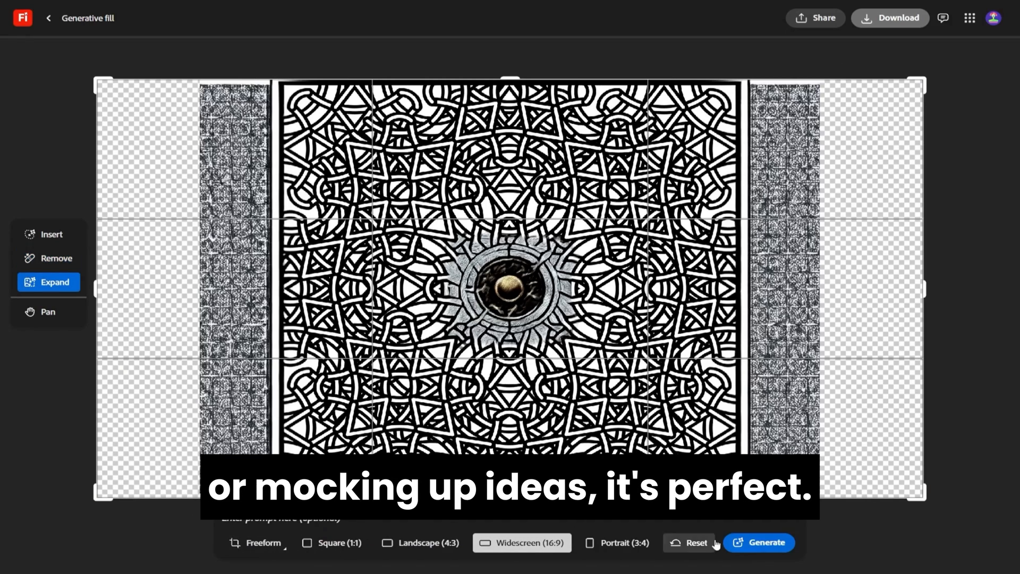
click(759, 542)
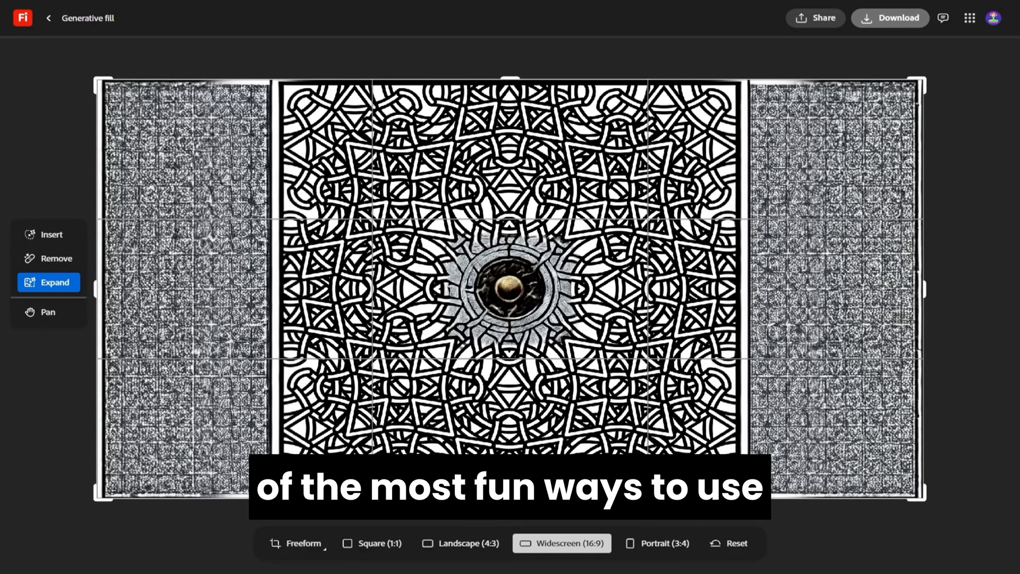
click(52, 234)
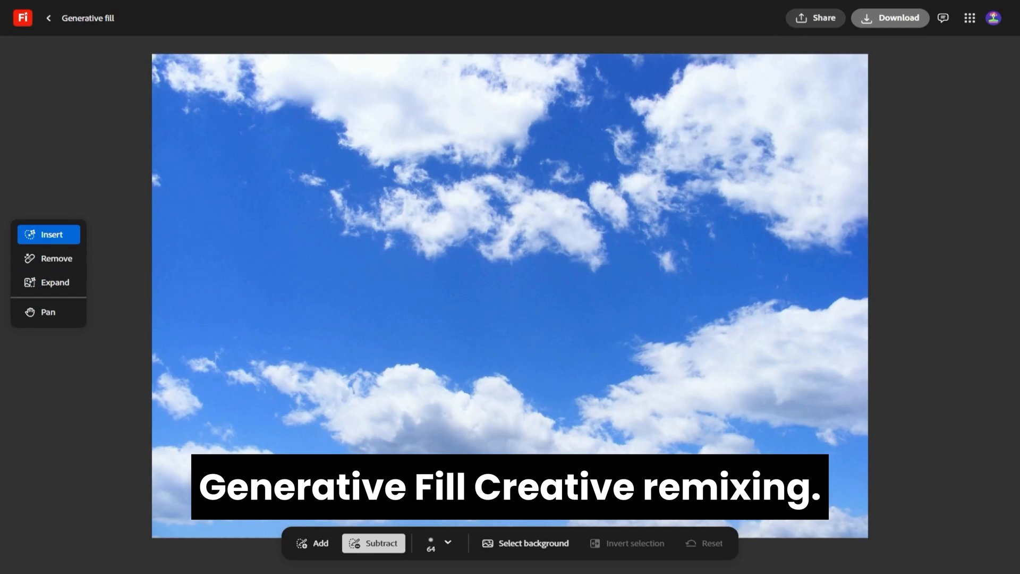
mouse_move(247, 126)
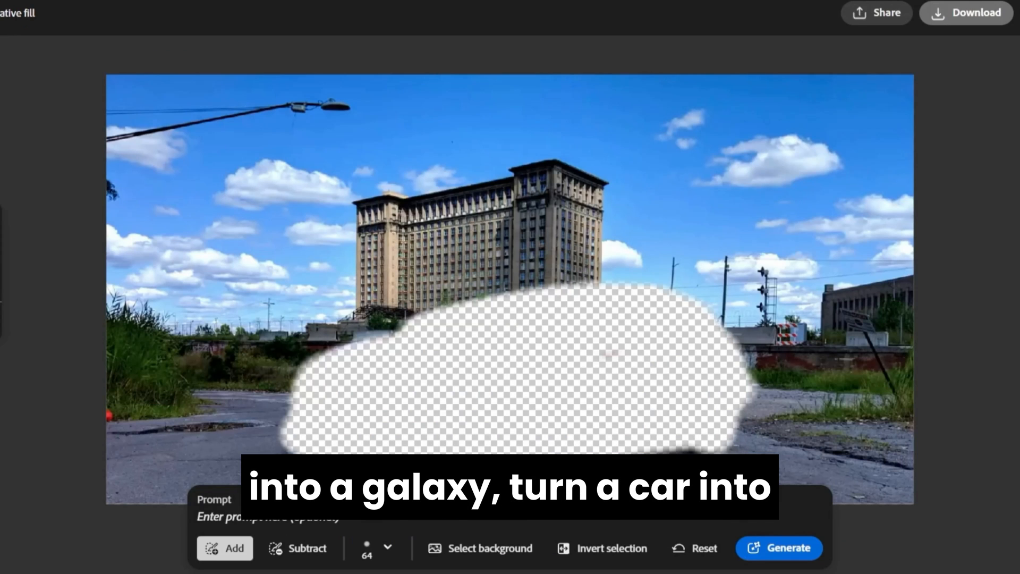
Generate and keep a neon cyberpunk city variation, then load the red brick wall photo.
click(779, 547)
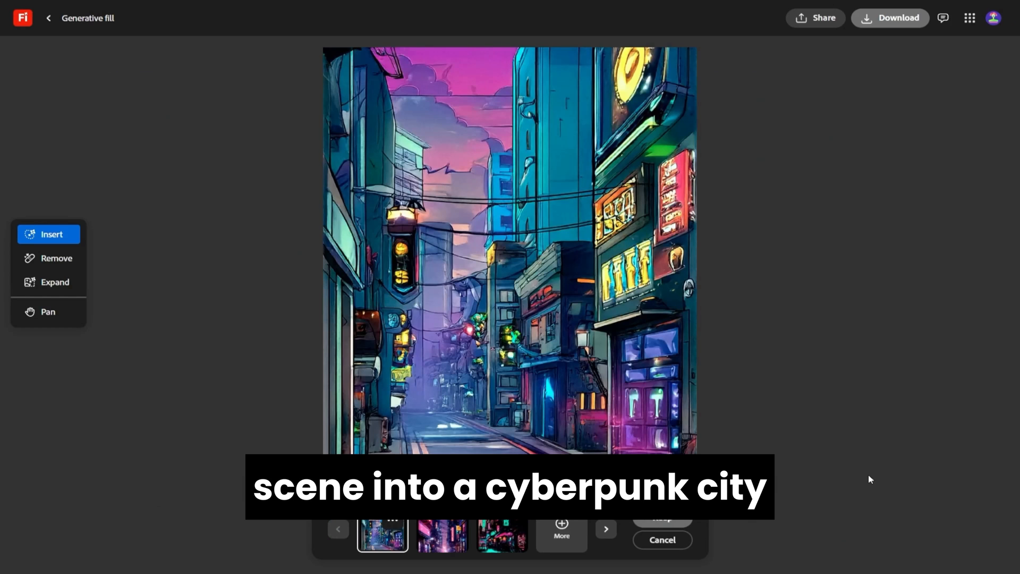
click(442, 536)
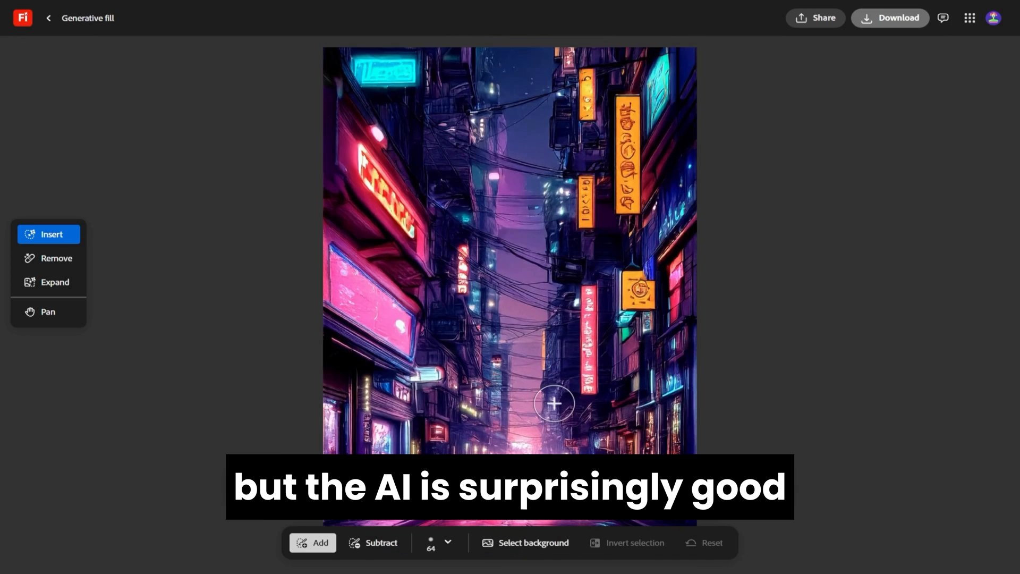
click(382, 543)
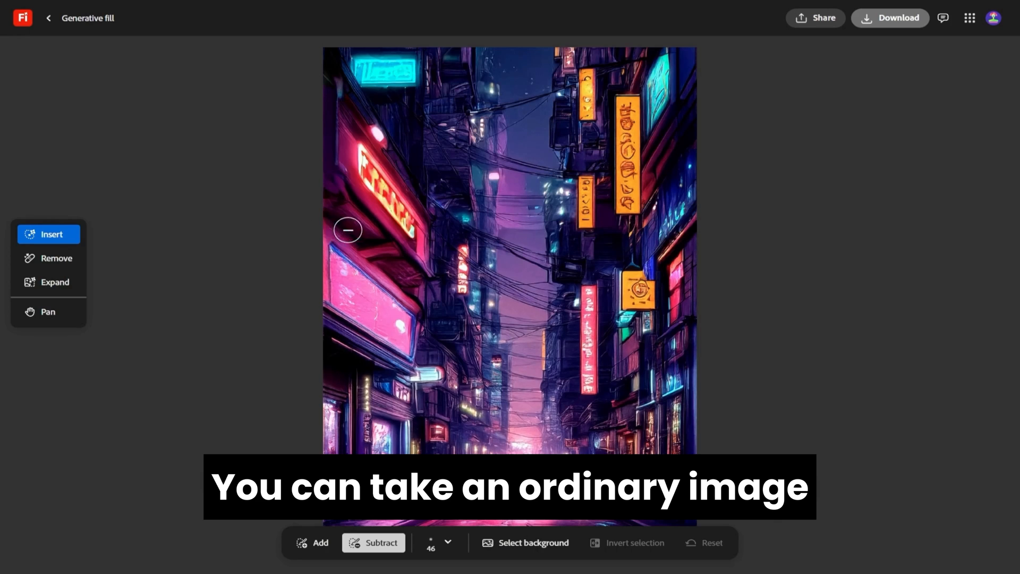
click(48, 18)
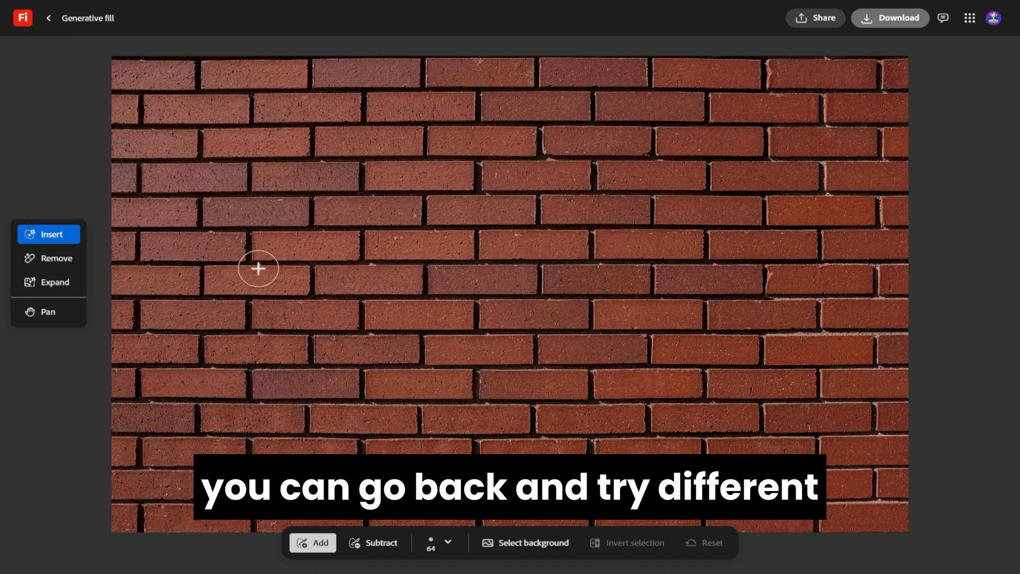
mouse_move(359, 194)
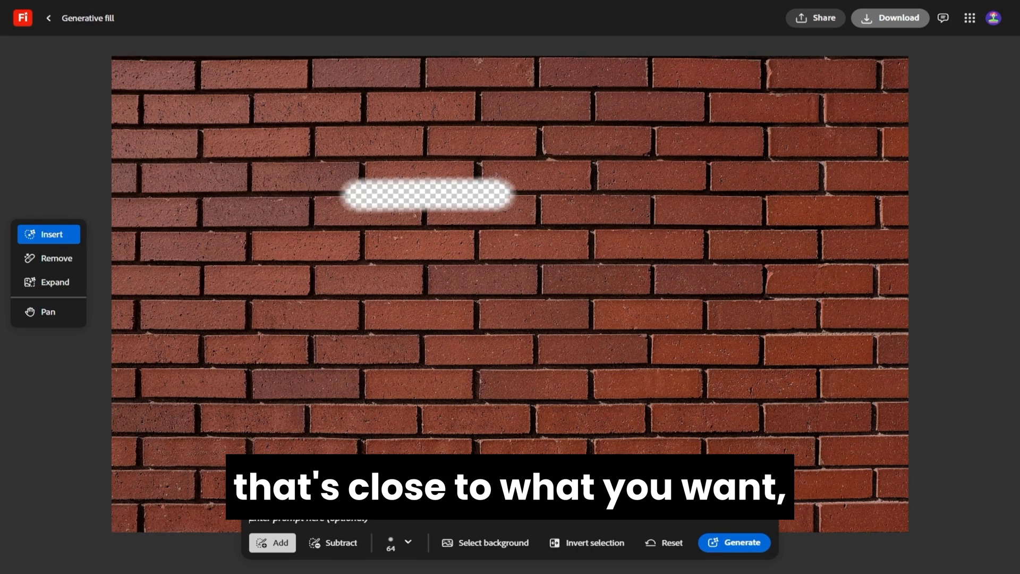
Enter a lizard prompt and generate it in the marked brick strip.
text(a lizard c)
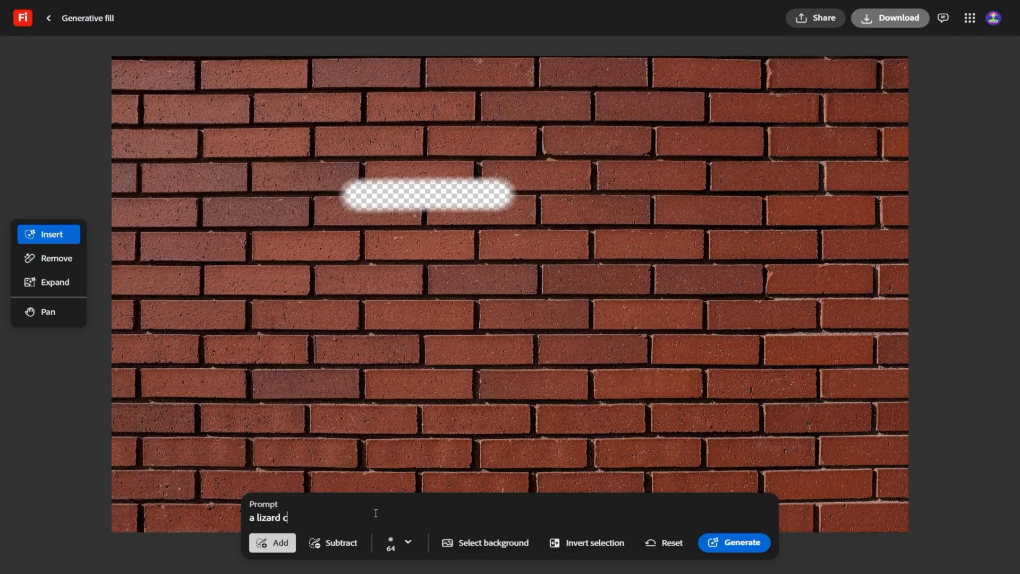
click(733, 542)
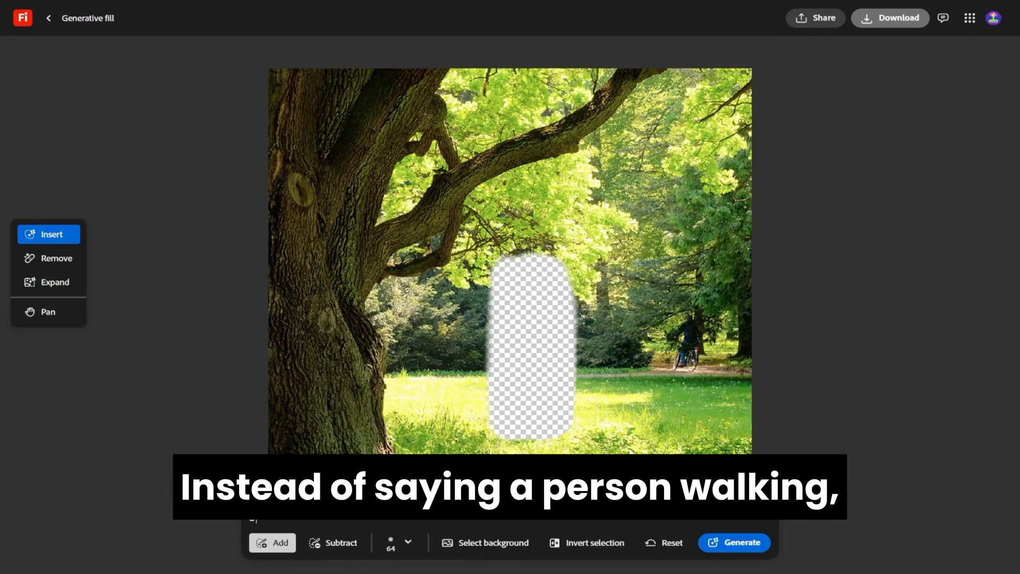
Generate and keep 'a man walking in the red jacket' in the masked patch.
text(a man walking in the red jacket and the shadow in the)
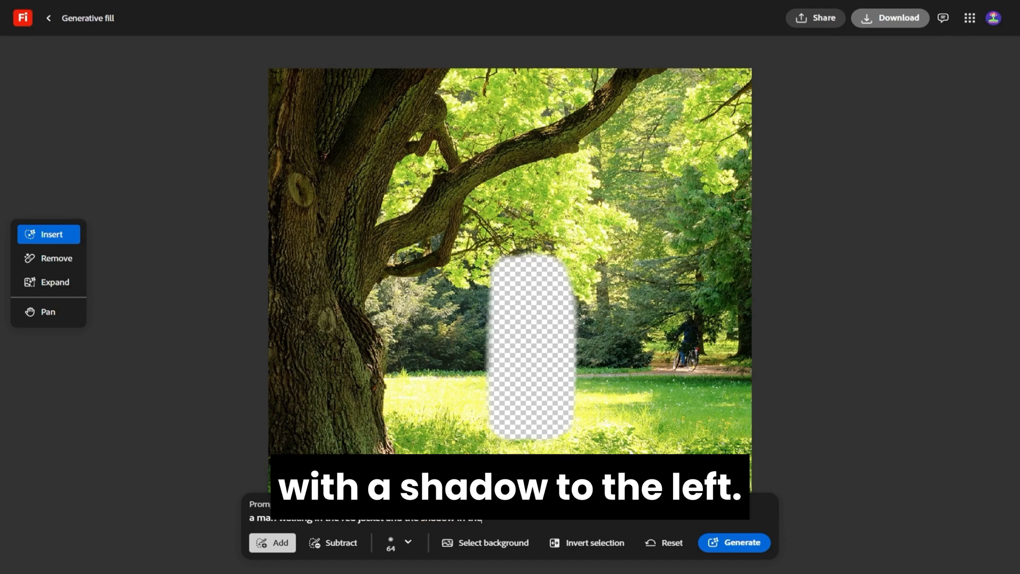
click(733, 542)
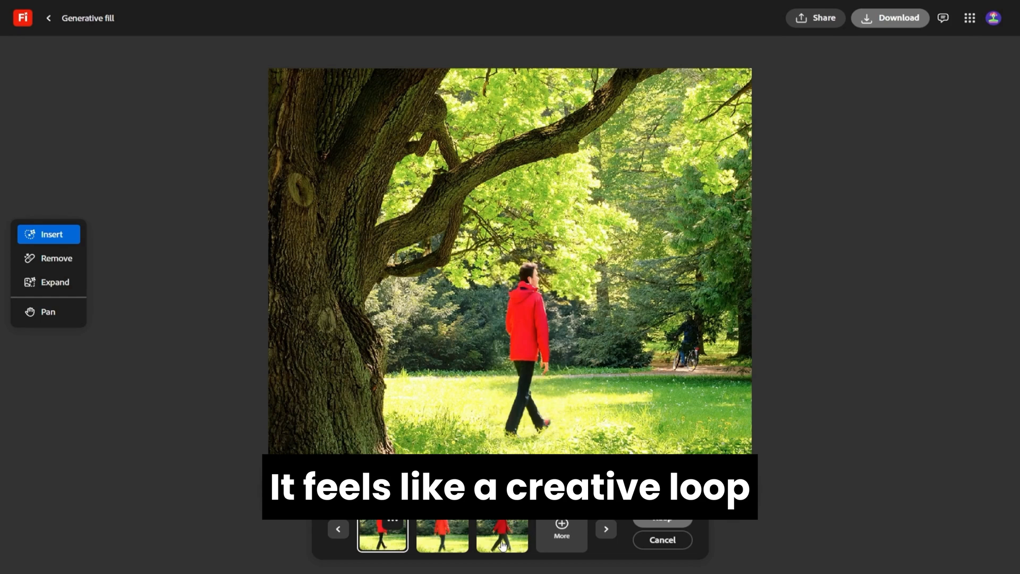
click(441, 535)
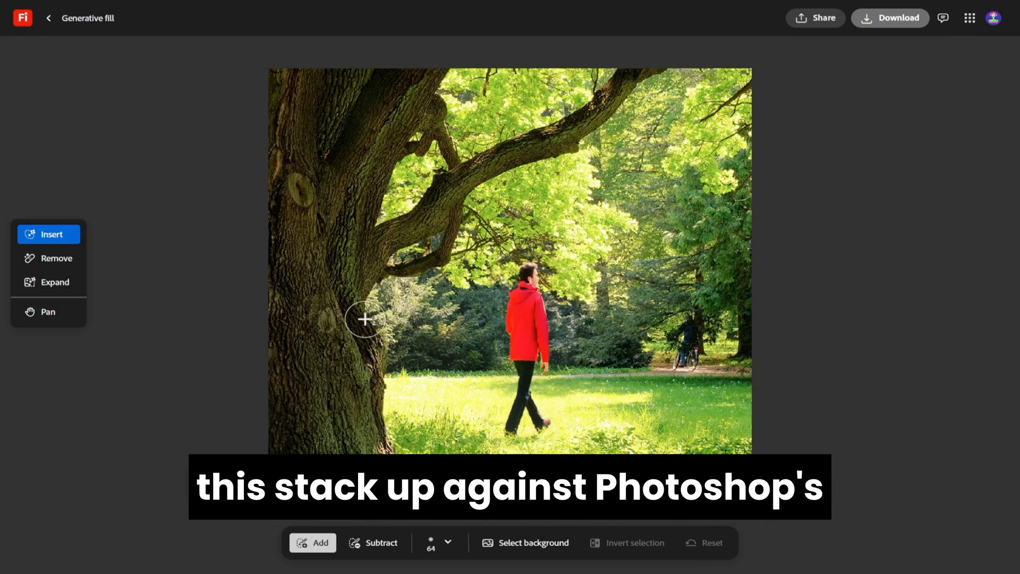
mouse_move(329, 171)
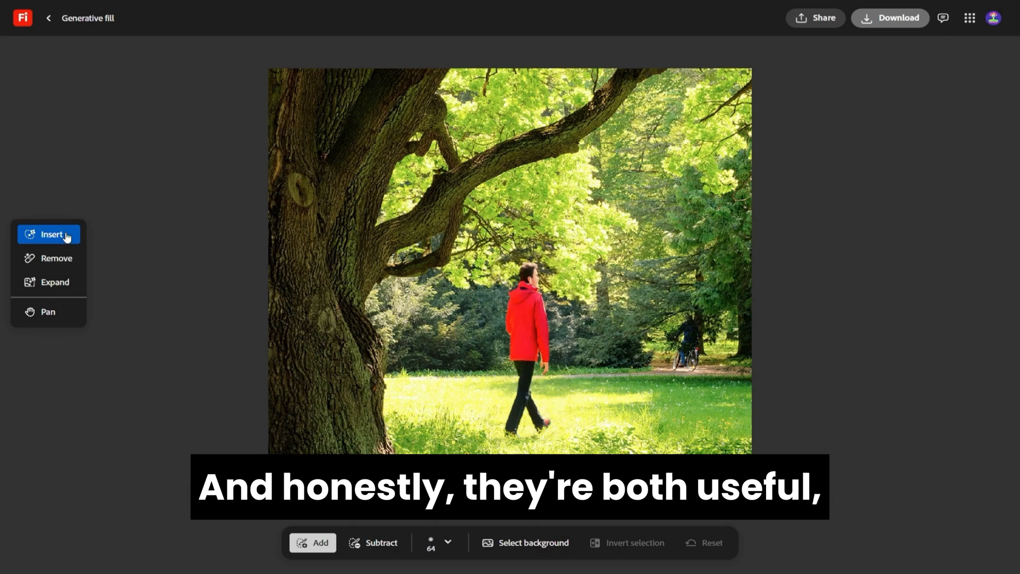
click(48, 312)
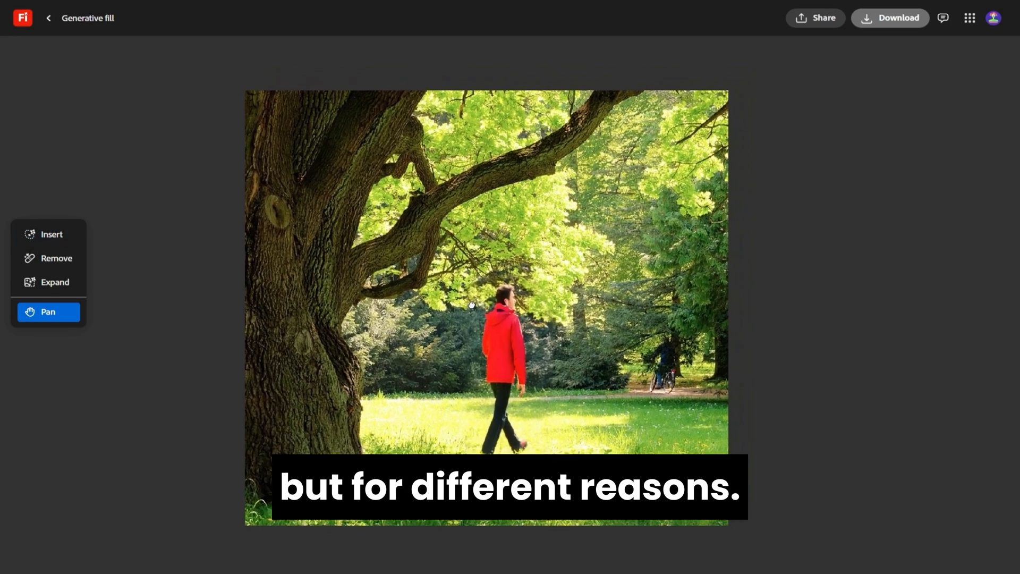
Return to Insert mode and generate a bird on the masked branch spot.
click(51, 234)
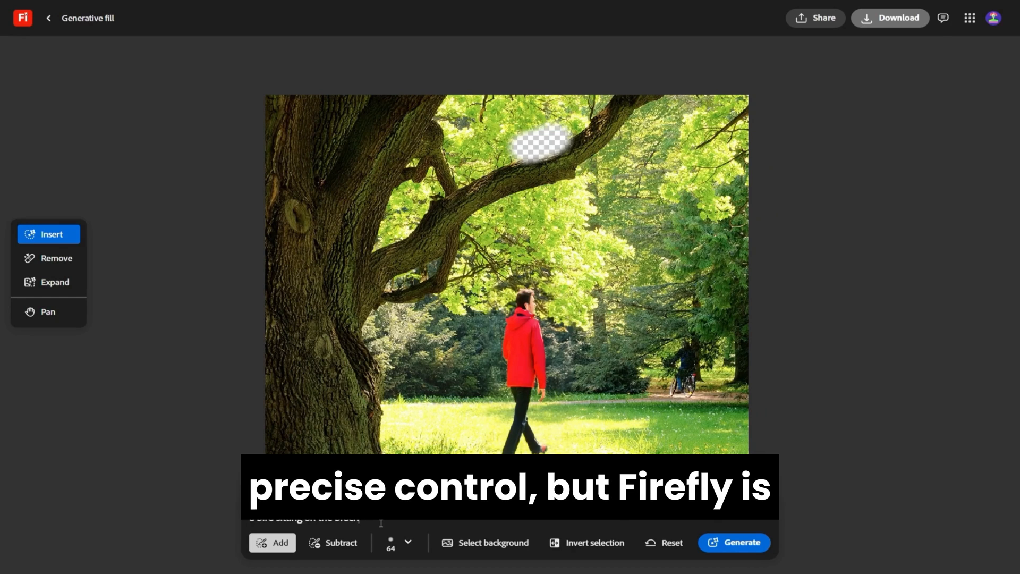
click(733, 542)
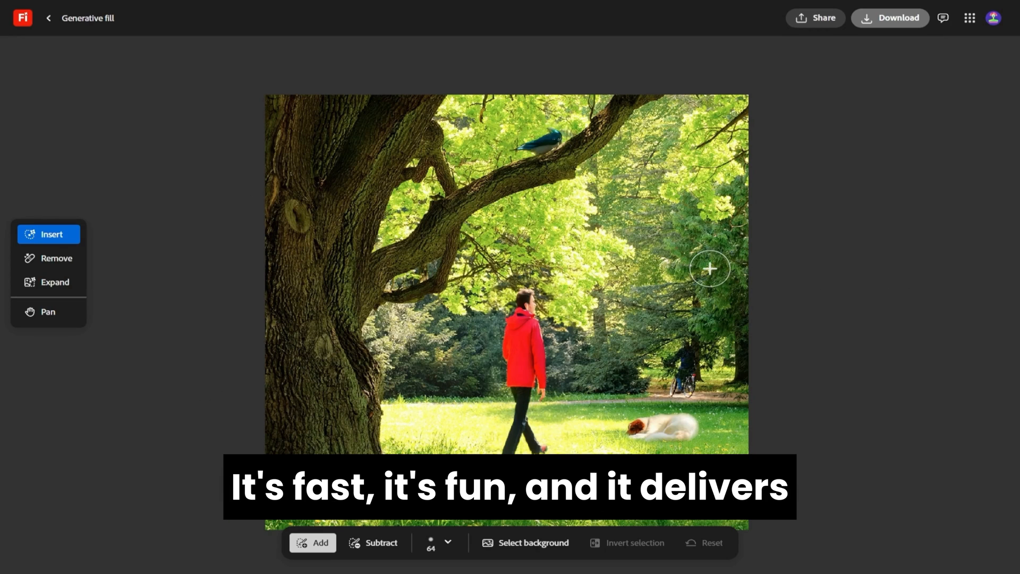
mouse_move(456, 389)
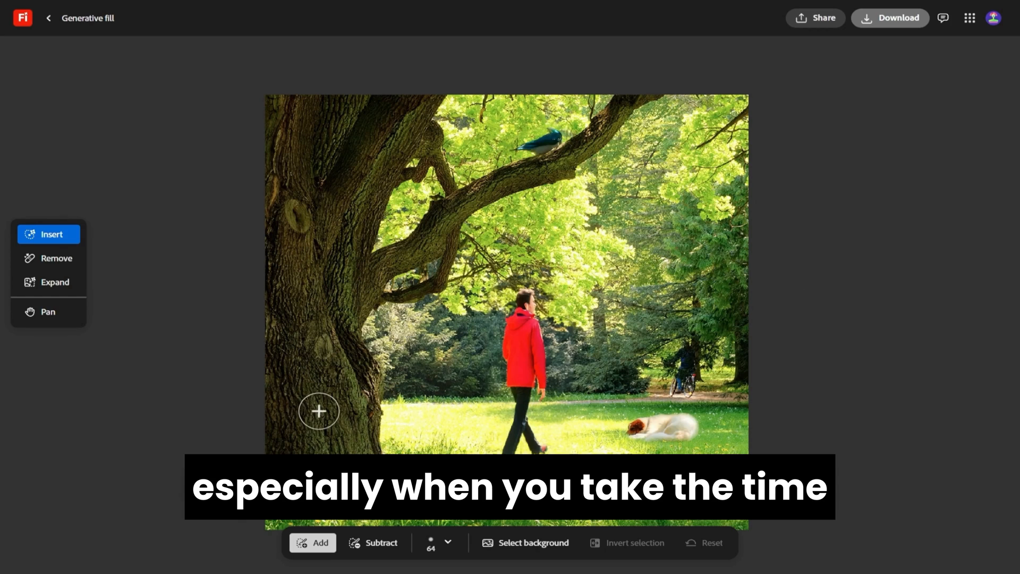
Mask a spot near the trunk, generate a squirrel there, and keep a variation.
click(401, 244)
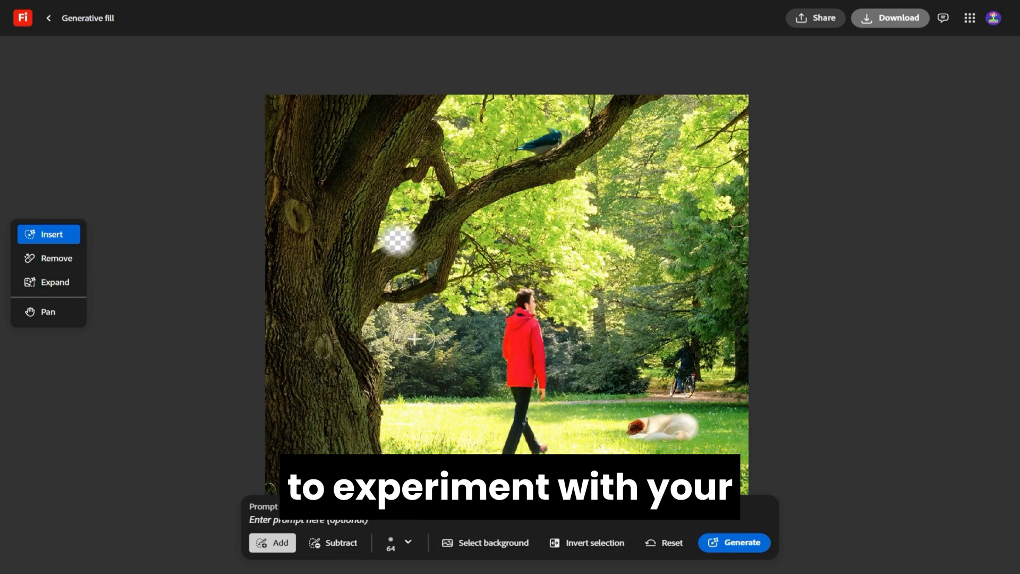
text(a squirrel eating)
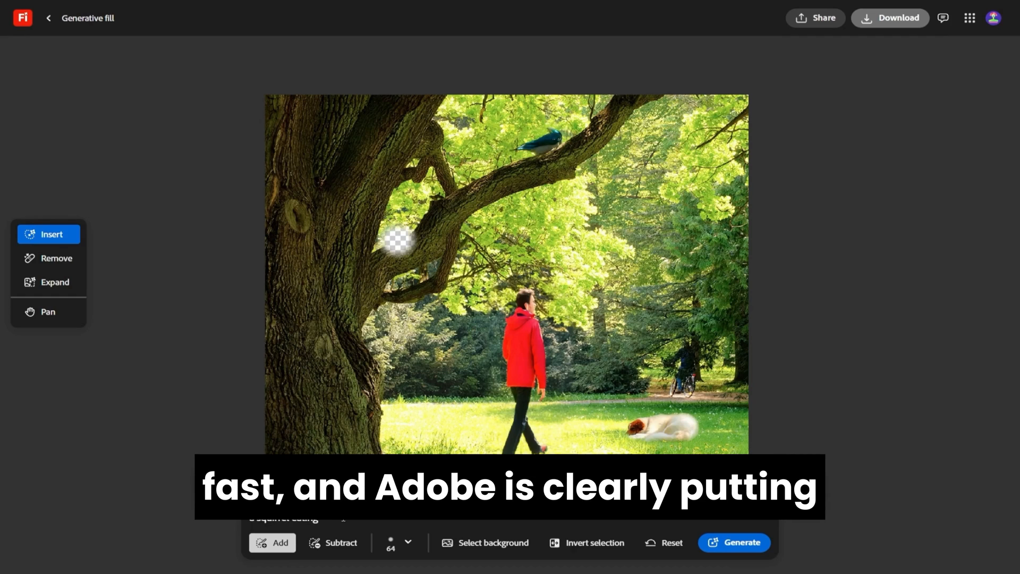
click(733, 542)
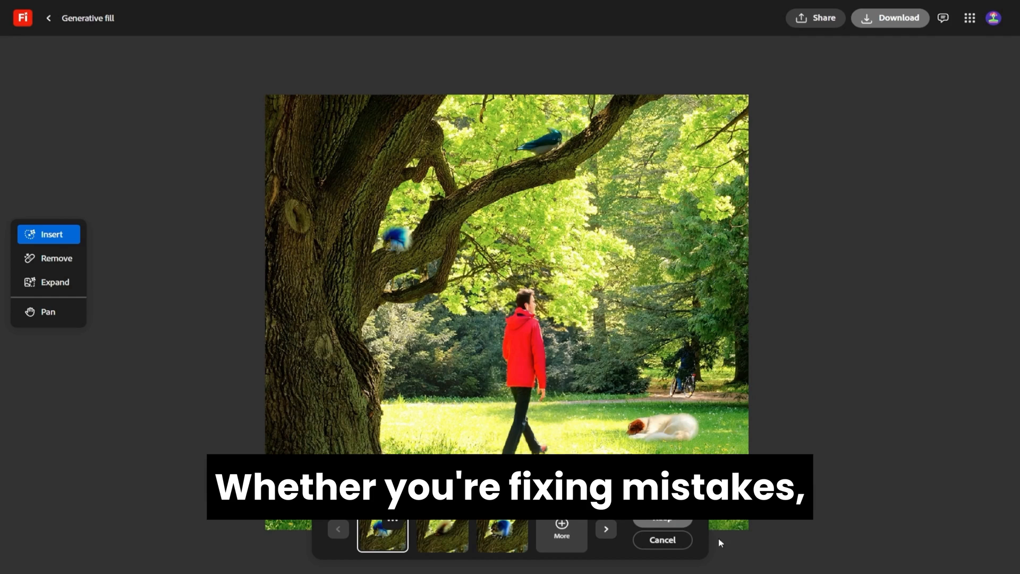
click(442, 532)
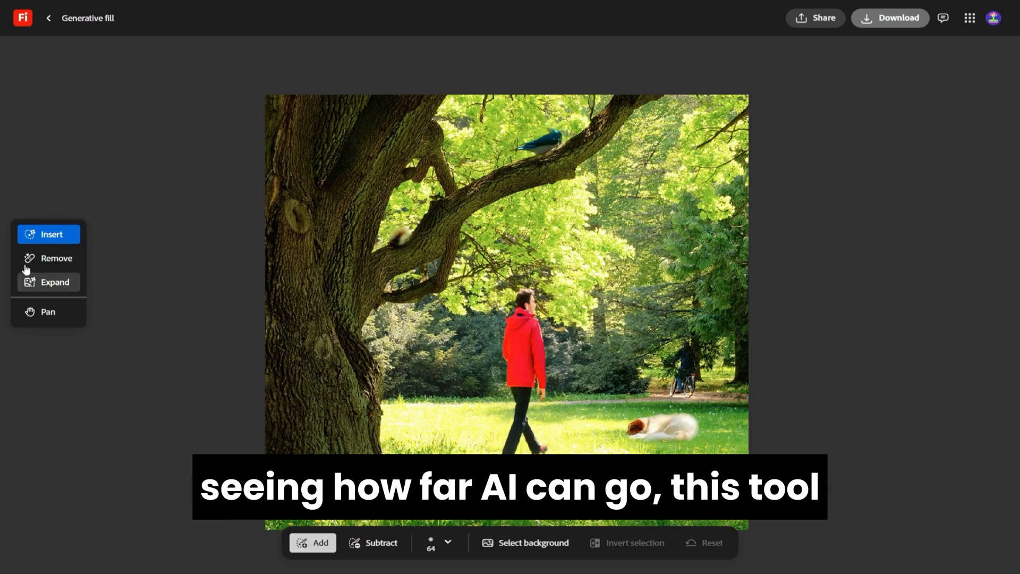
click(47, 312)
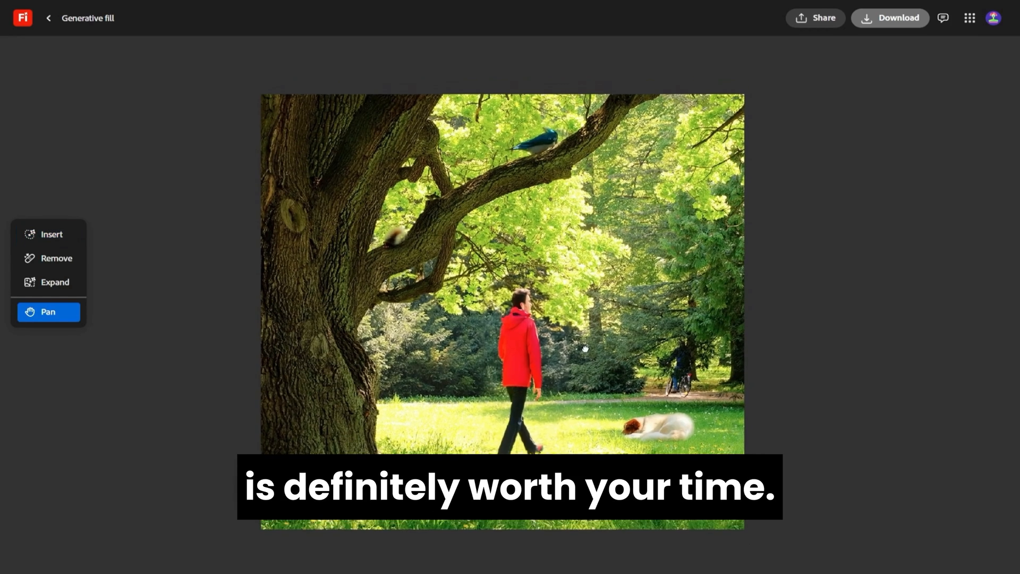